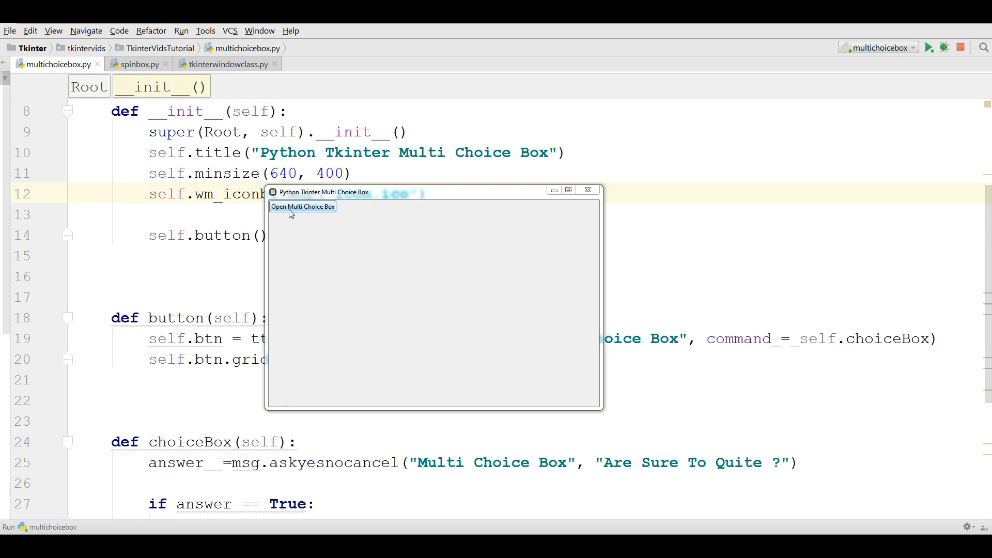
- Answer Yes to the 'Are Sure To Quite ?' prompt so the Multi Choice Box demo closes
left_click(303, 207)
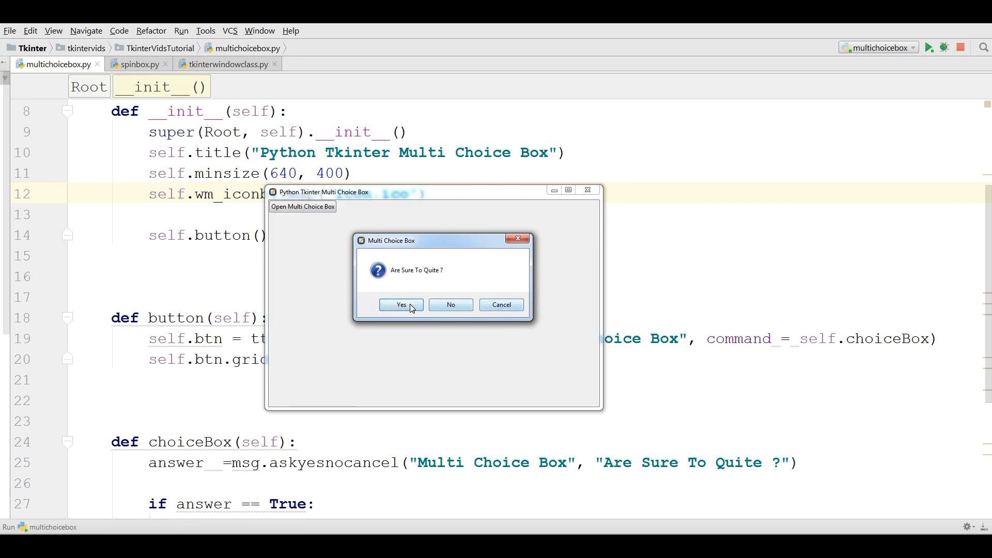
left_click(401, 303)
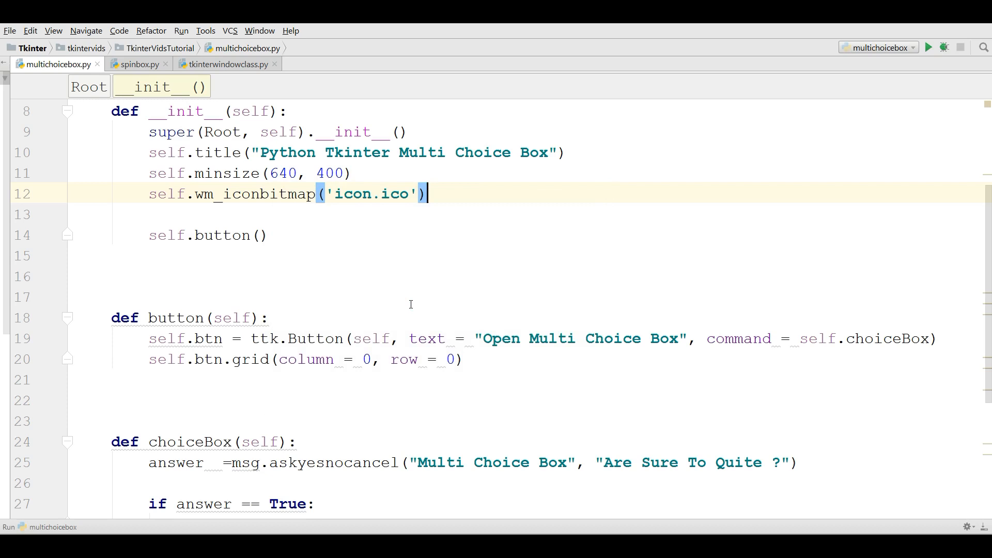
- Paste the tkinterwindowclass template into spinbox.py and retitle it 'Python Tkinter Spin Box'
left_click(137, 64)
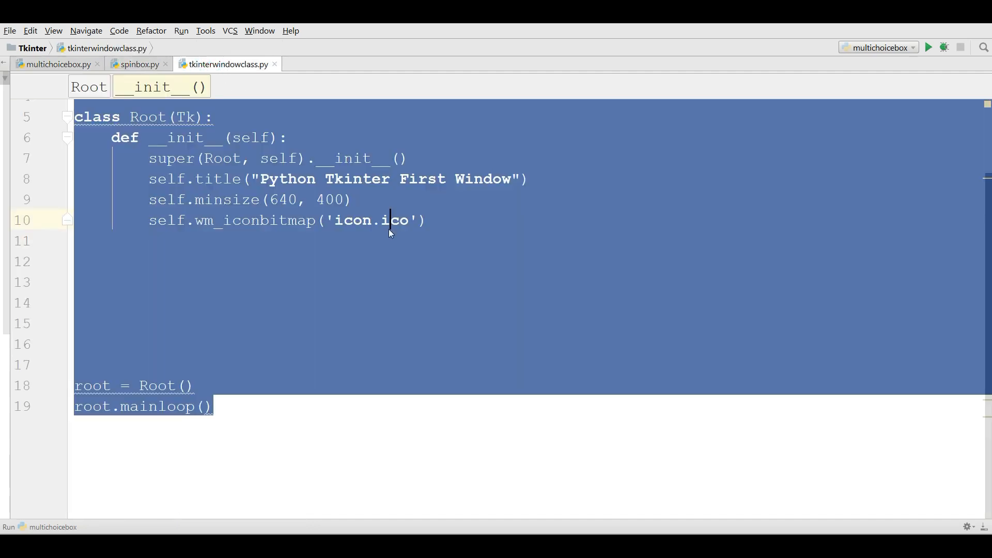
left_click(135, 64)
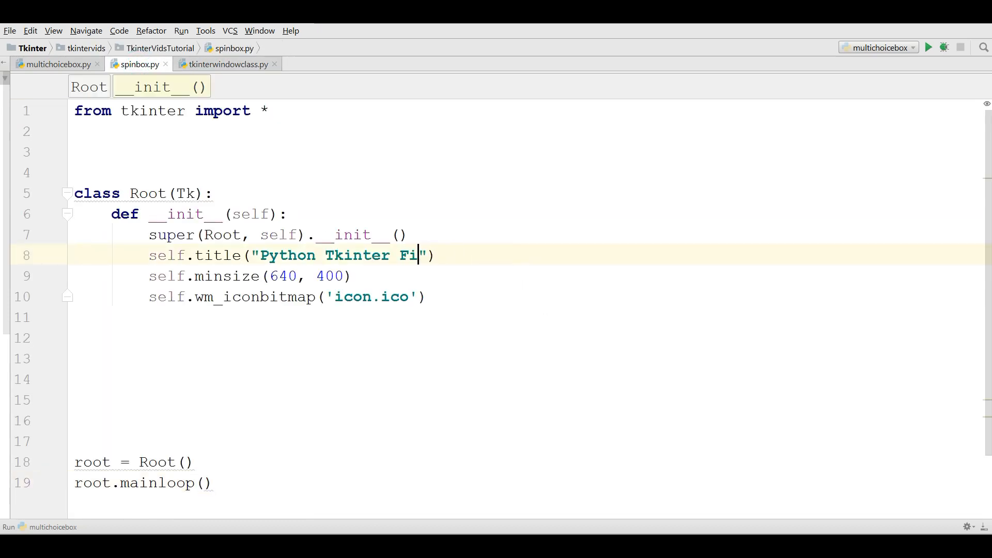
type("Spin")
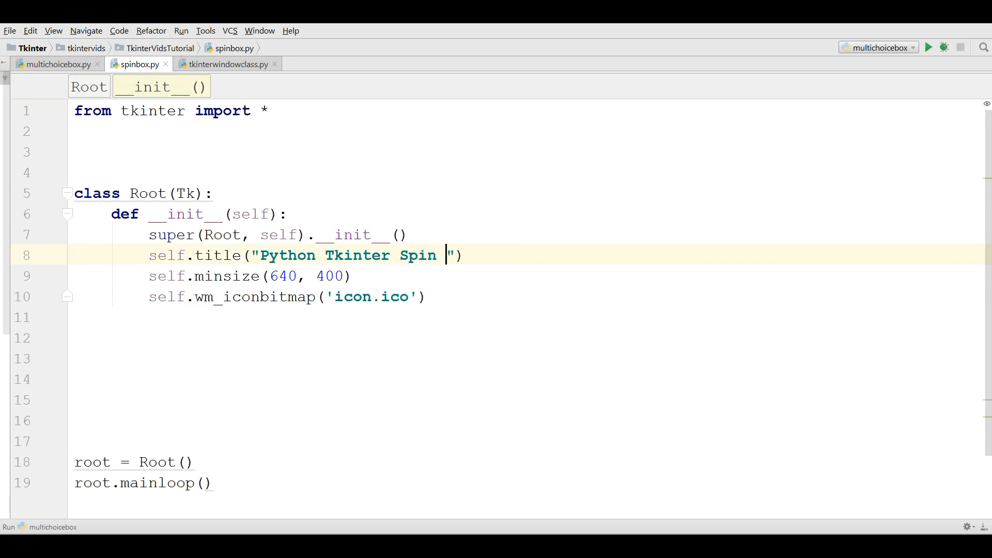
type("Box")
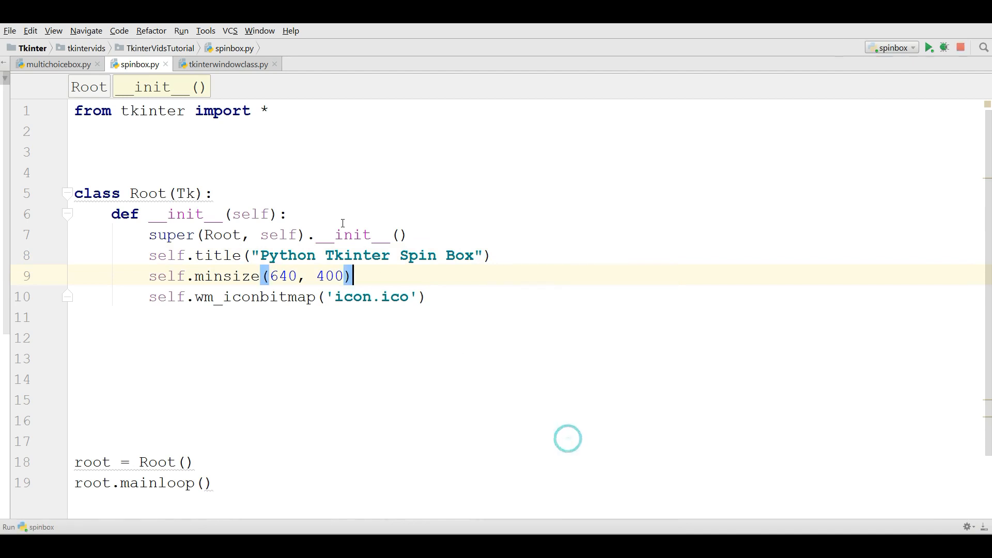
- Run spinbox.py to confirm the empty window appears, then close it
left_click(927, 47)
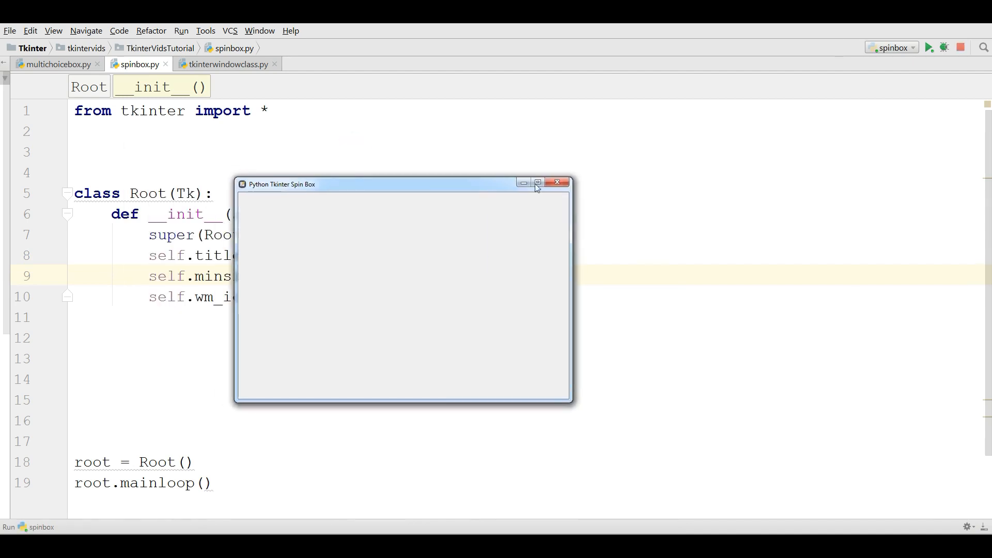
left_click(557, 183)
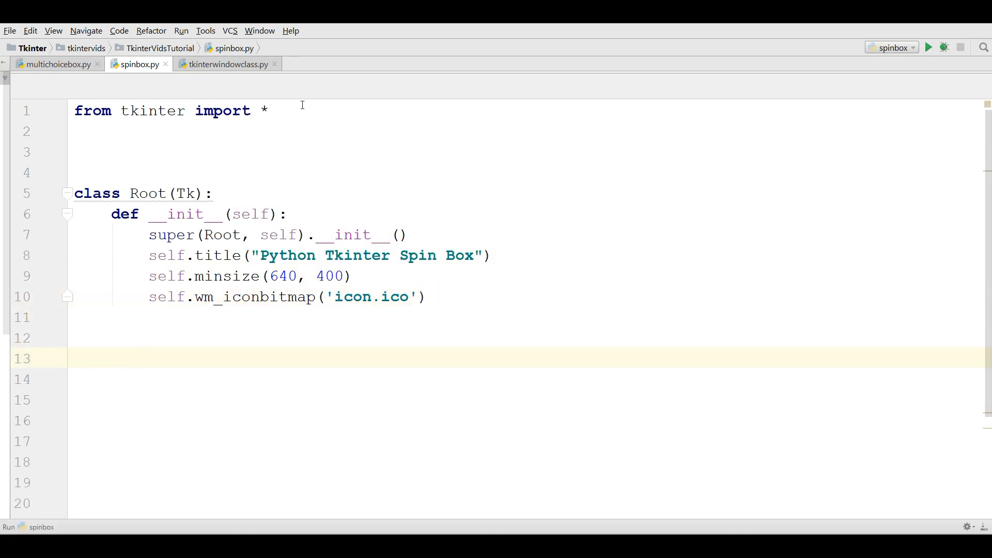
- Add 'from tkinter import ttk' at the top of spinbox.py
type("from")
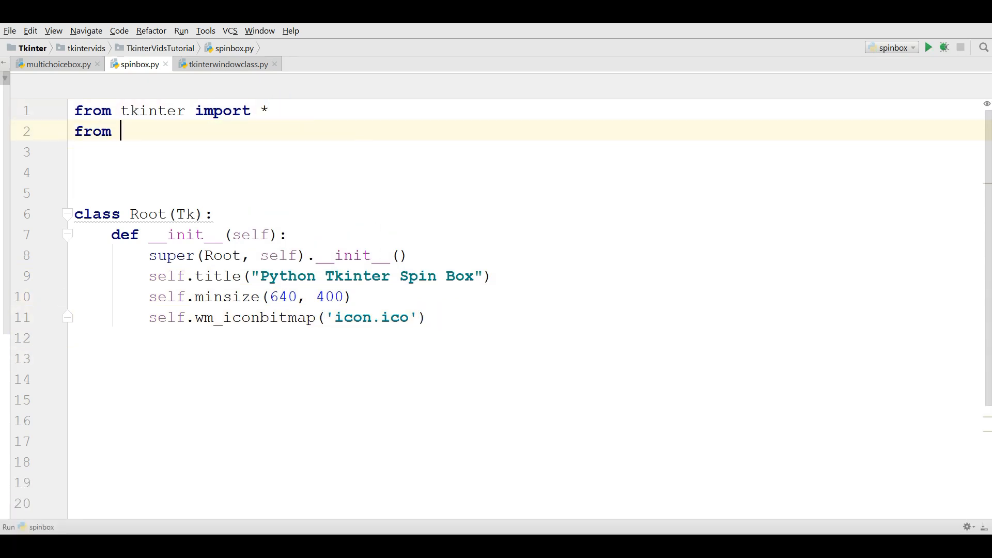
type("tkinter im")
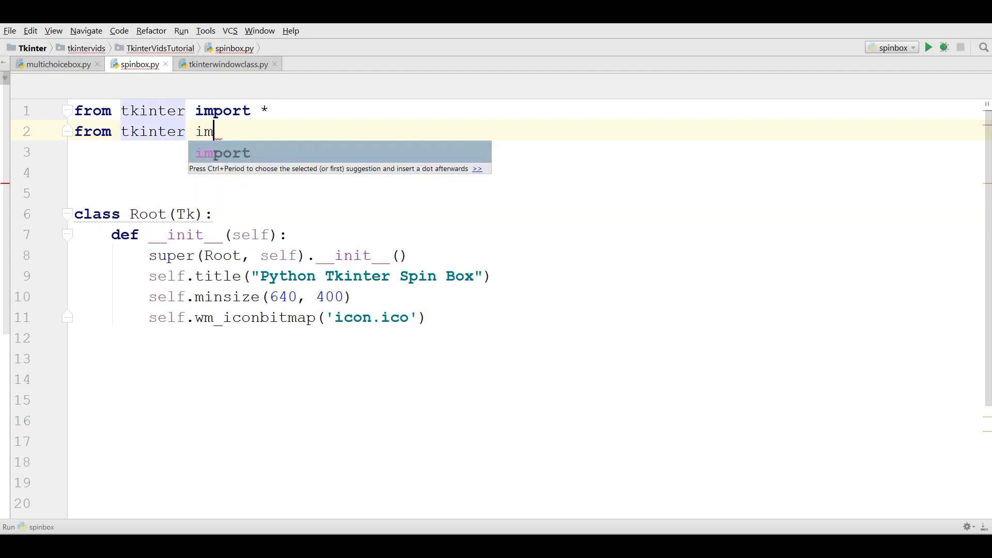
type("port ttk")
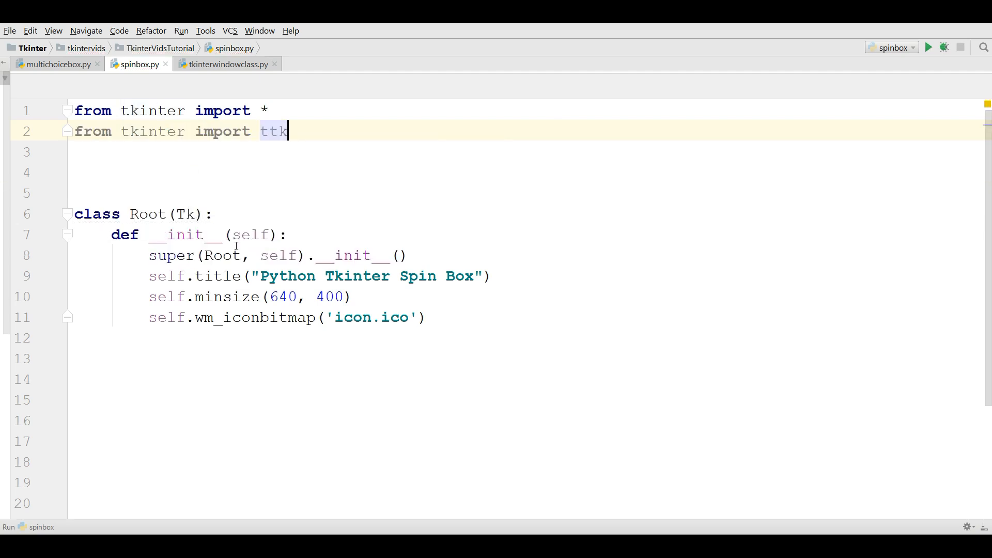
- Define spinBox(self) creating self.spin = ttk.Spinbox(self, from_=0, to=20)
left_click(148, 378)
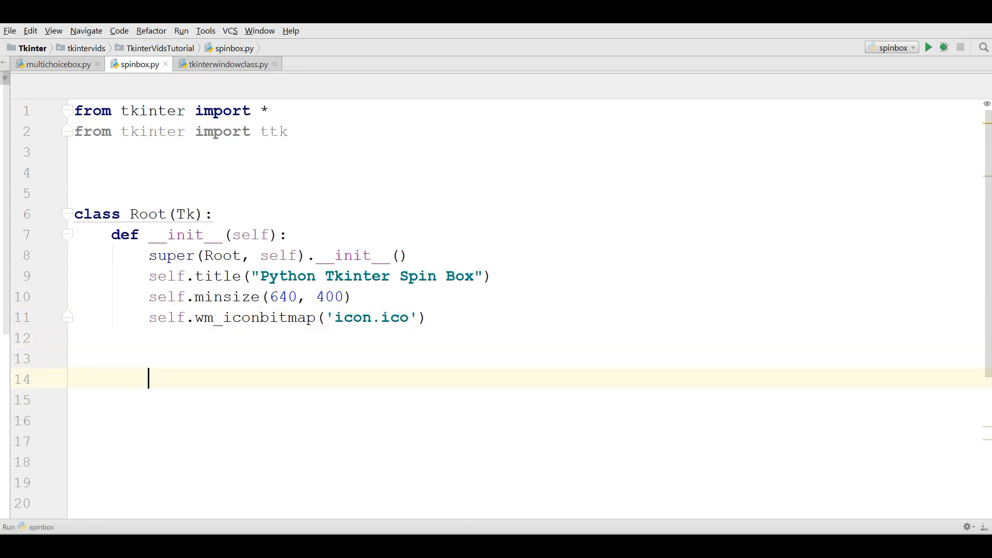
type("d")
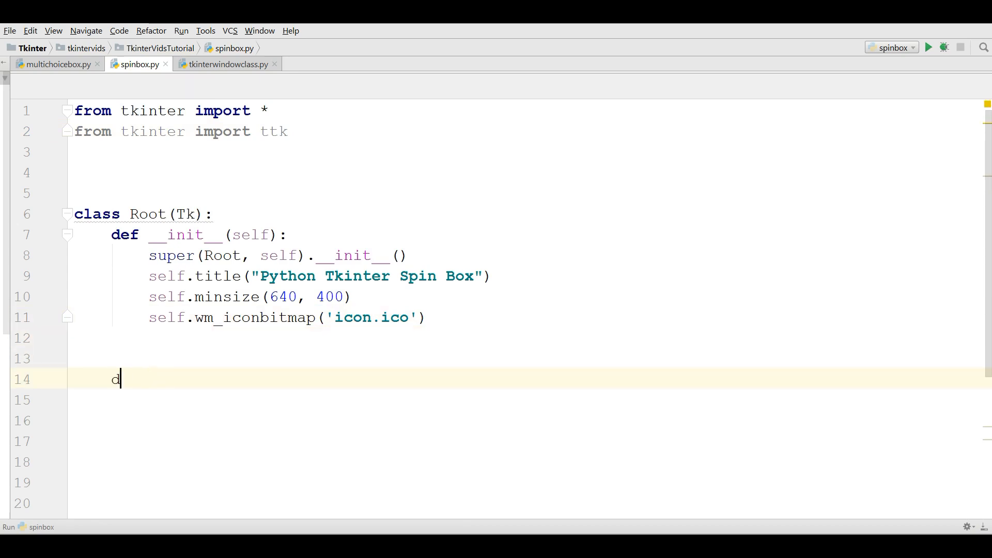
type("ef spinBo")
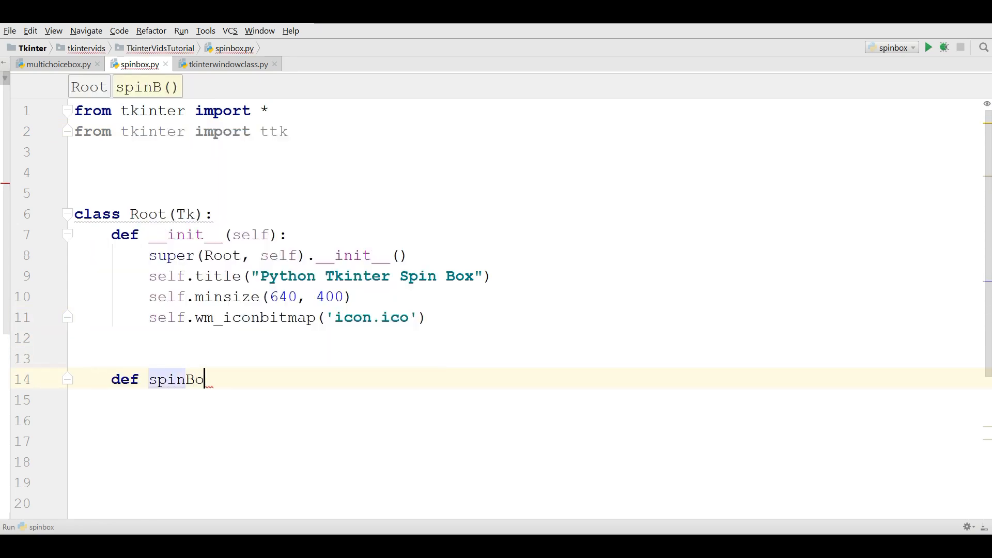
type("x(self):")
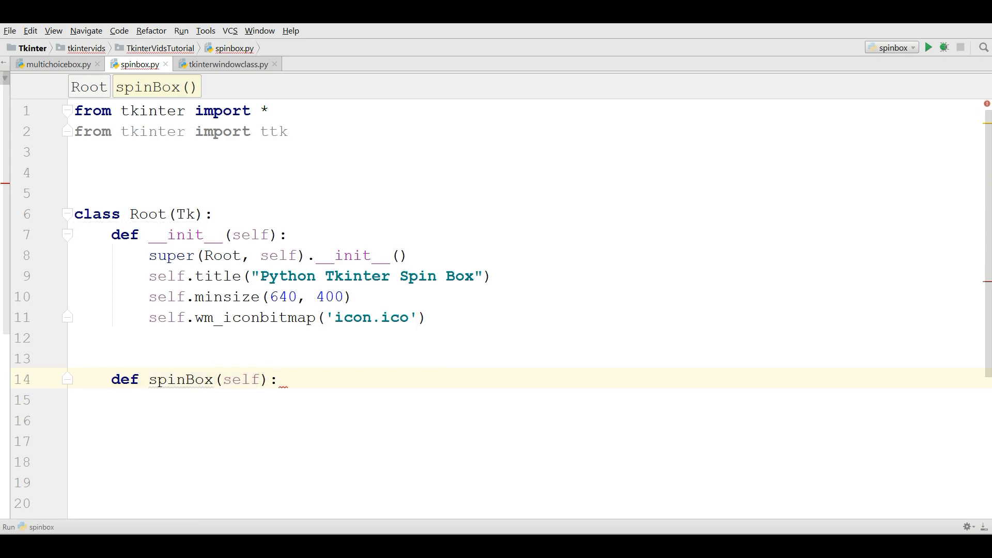
type("self")
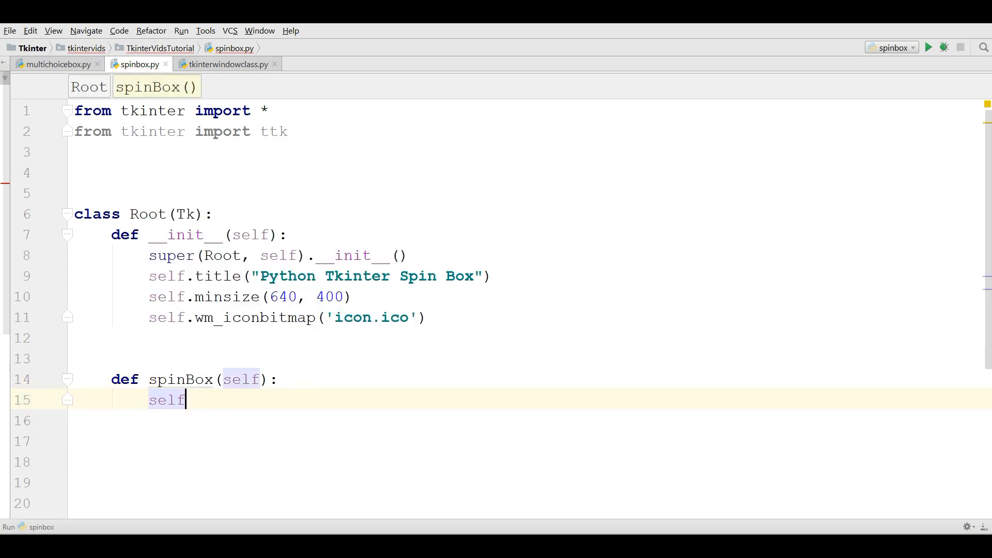
type(".spin =")
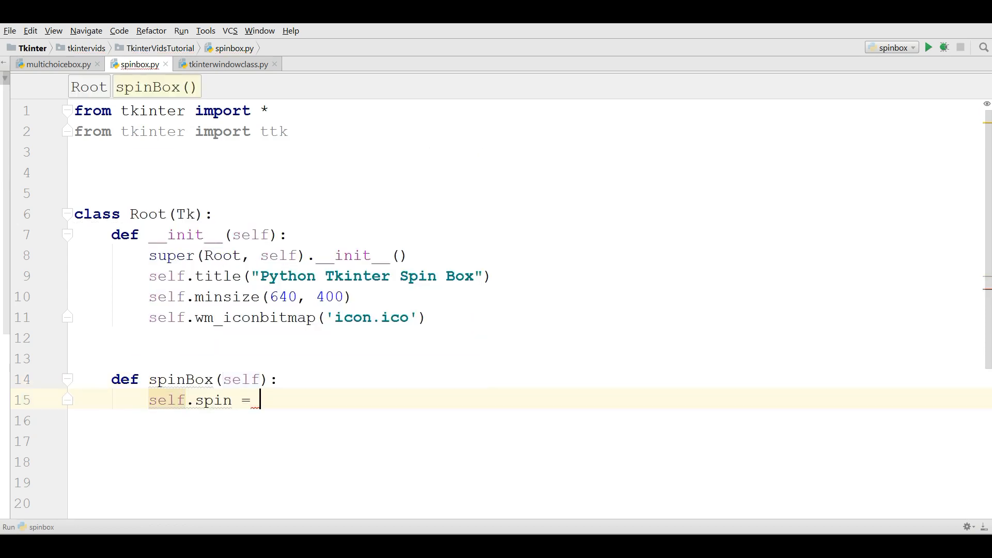
type("ttk.Spinbox")
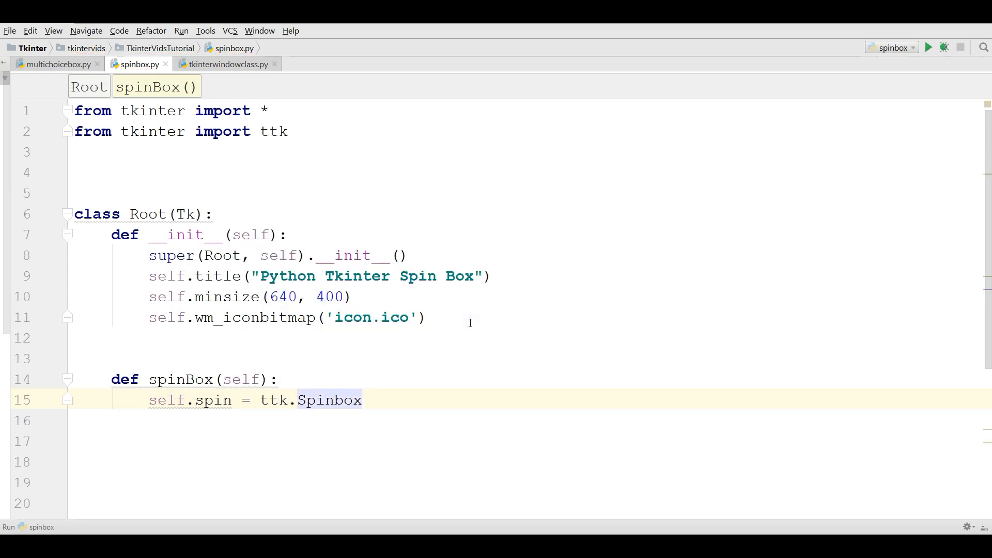
type("(self,")
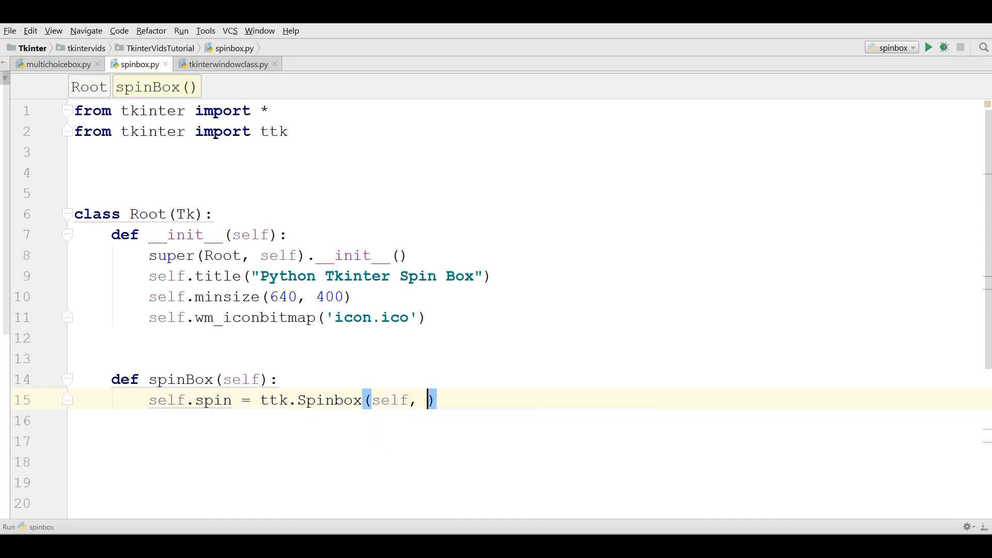
type("from_ =")
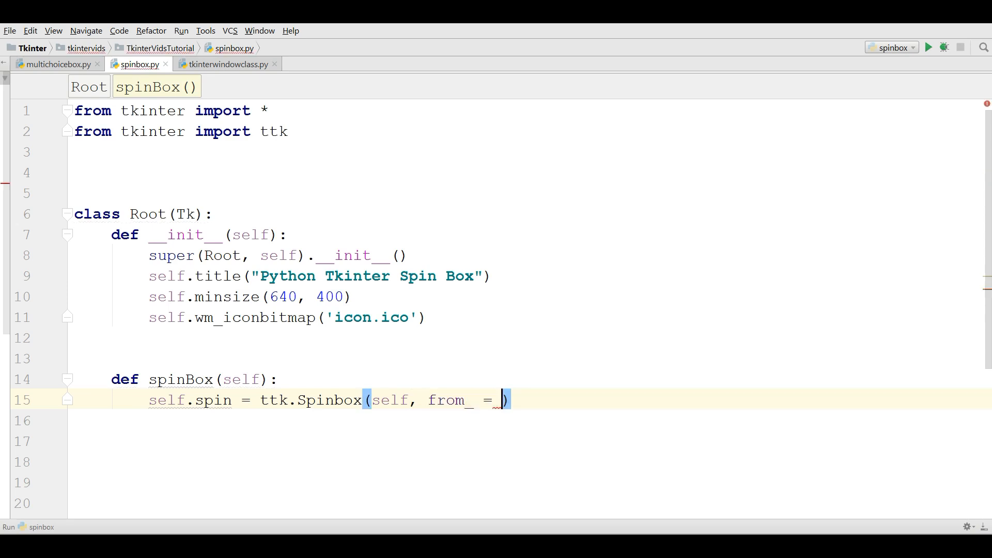
type("0,")
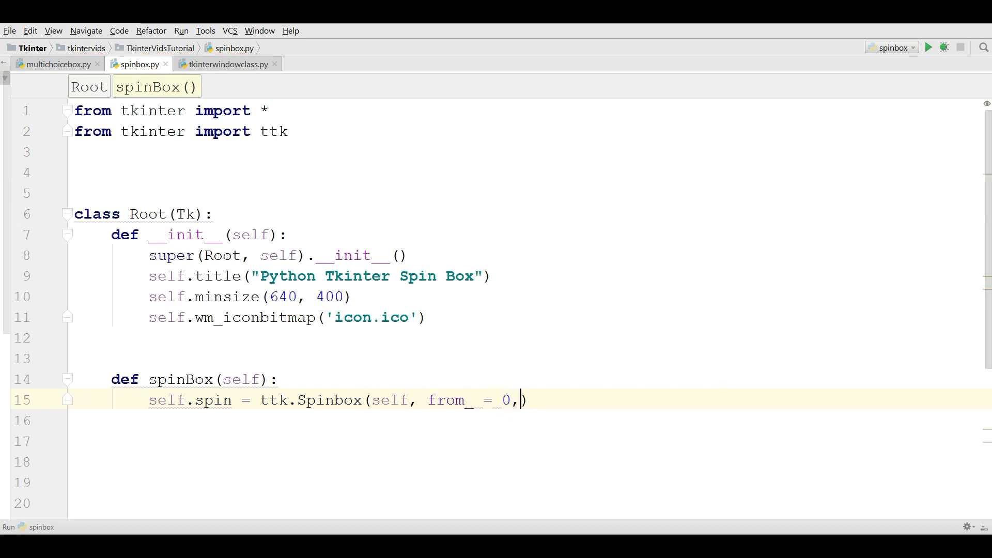
type("to =")
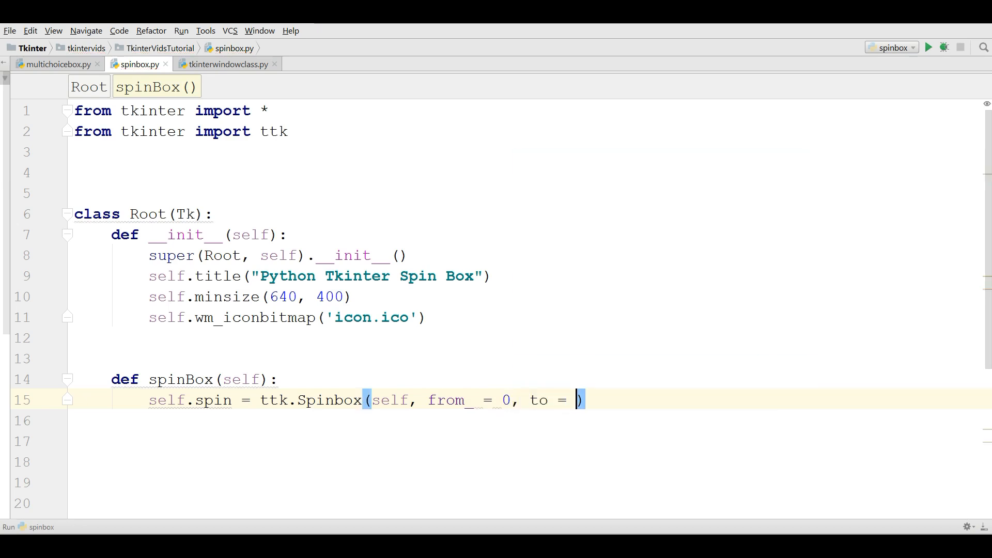
type("20")
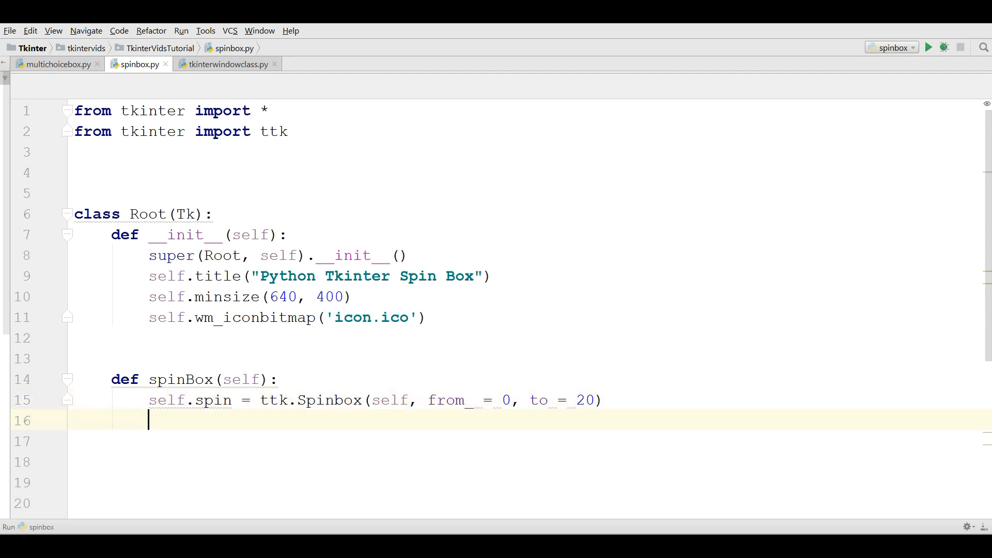
- Grid the spinbox at column 0, row 2
type("self.spin.grid")
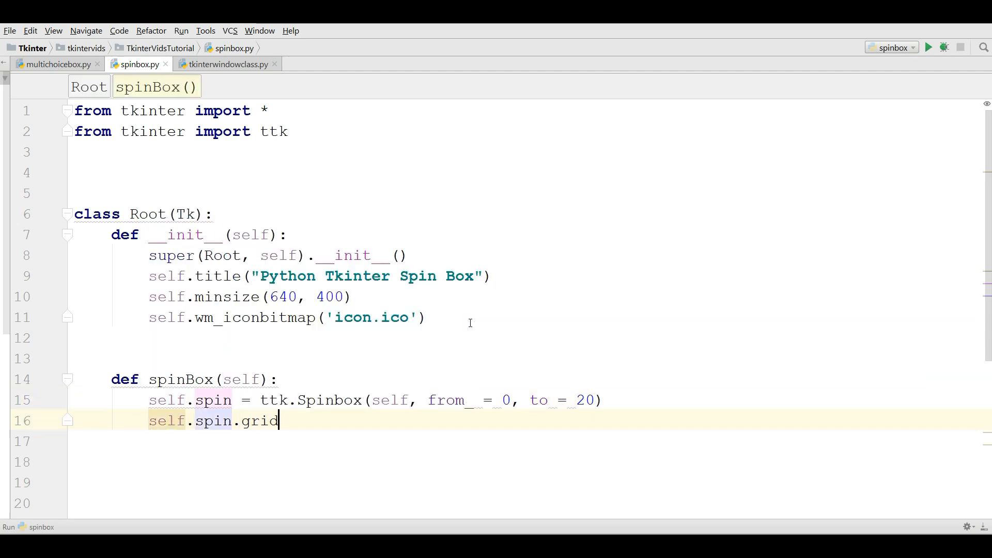
type("()")
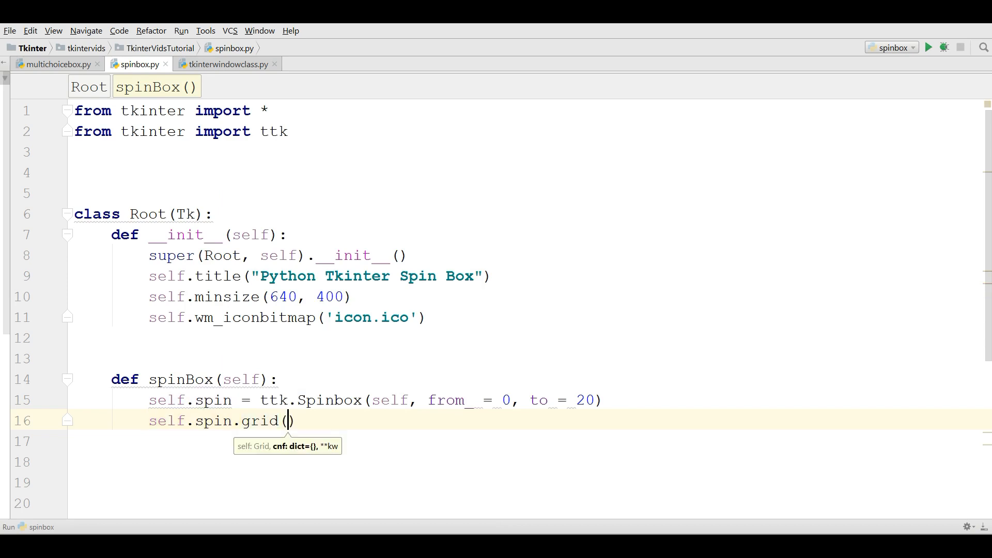
type("column = 0, row =")
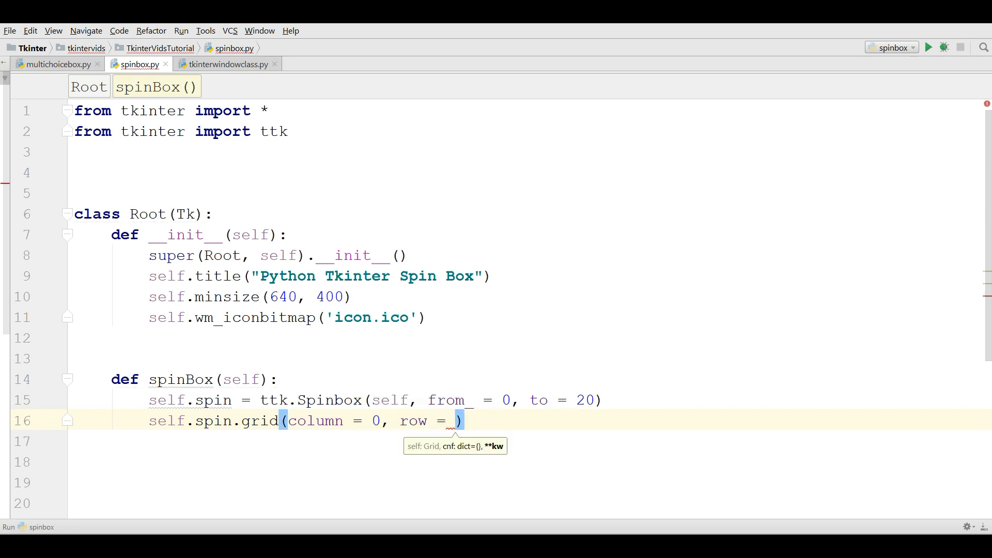
type("2")
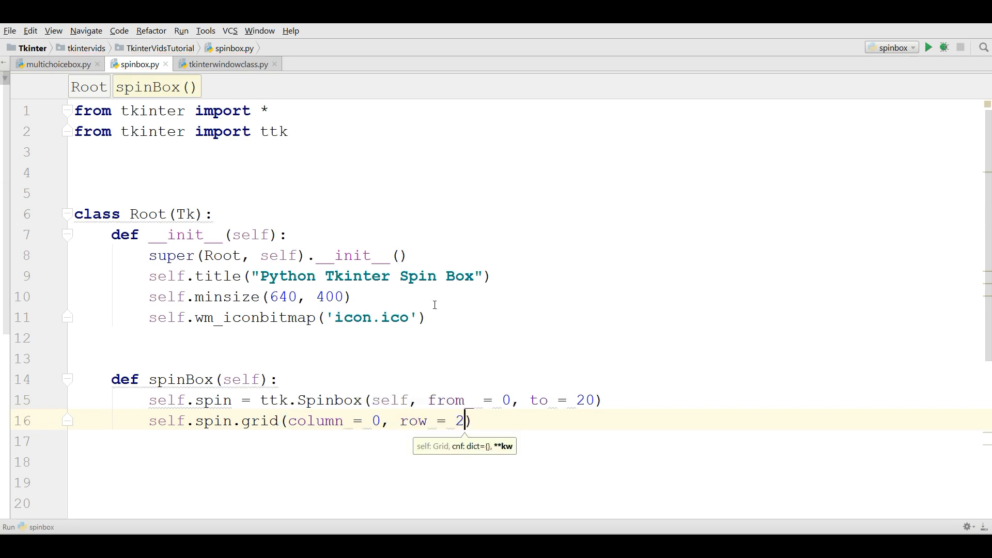
type("sel")
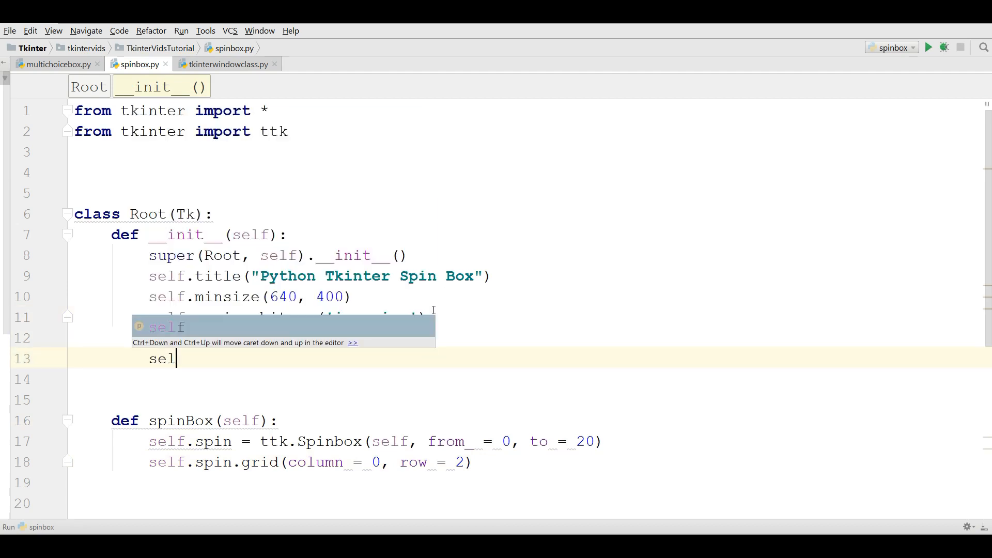
type(".spinBox(")
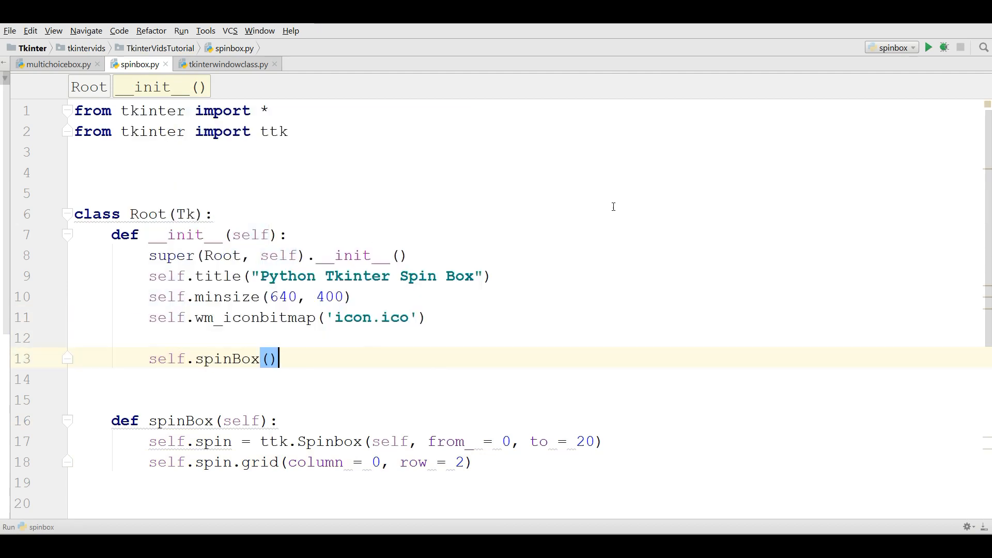
left_click(214, 213)
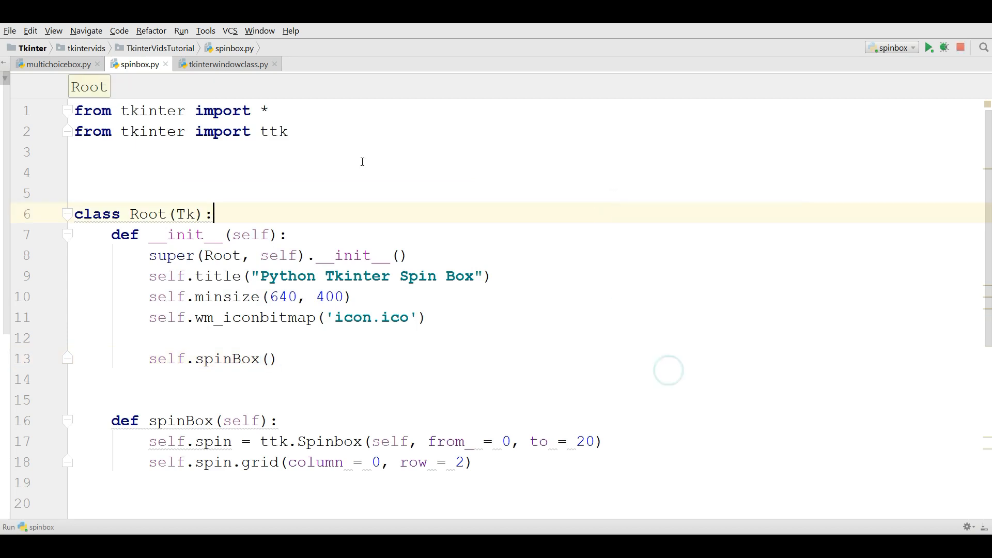
left_click(927, 48)
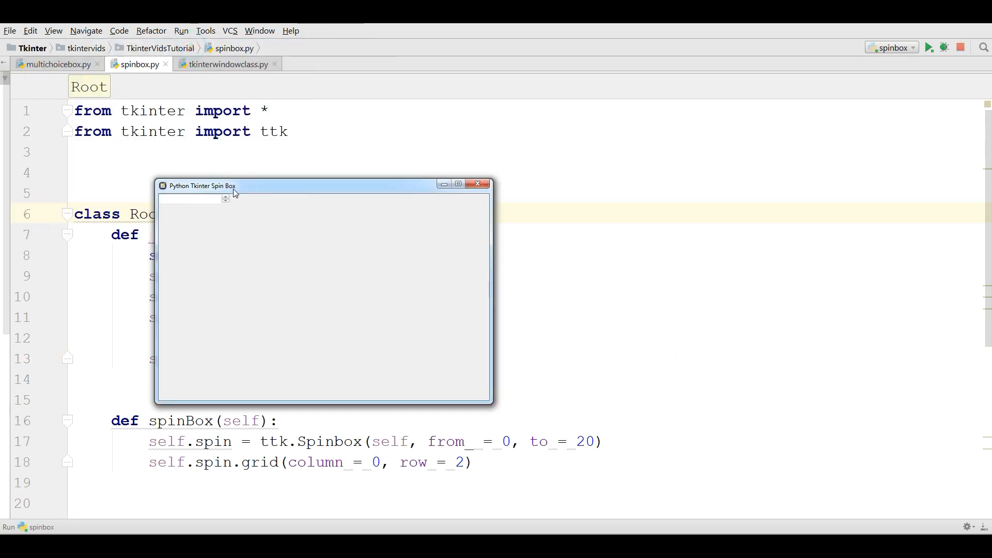
left_click(226, 198)
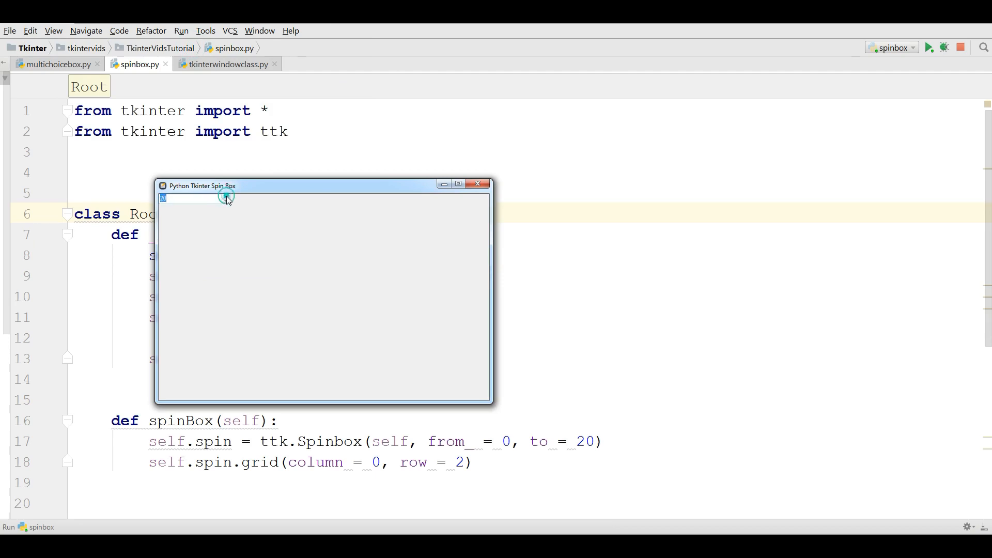
left_click(226, 195)
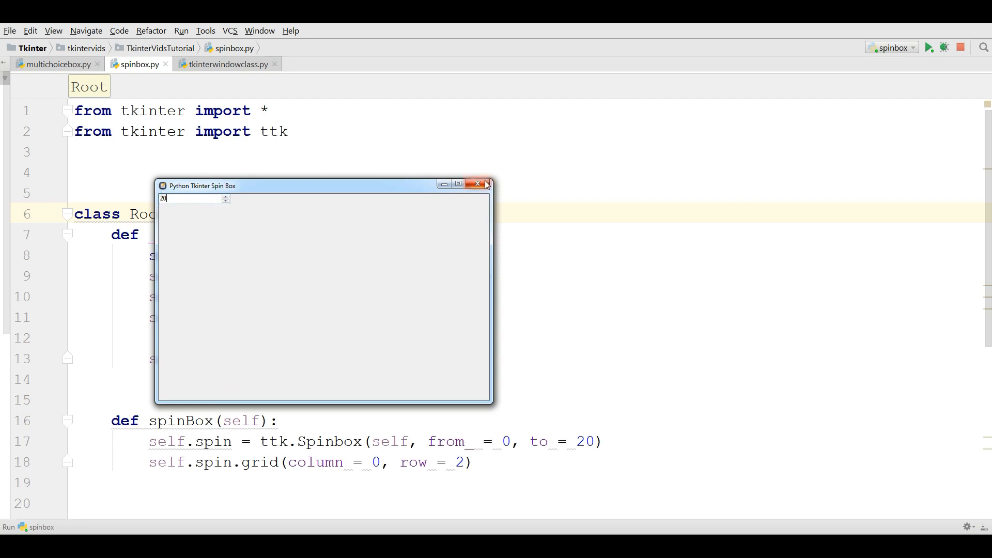
left_click(485, 184)
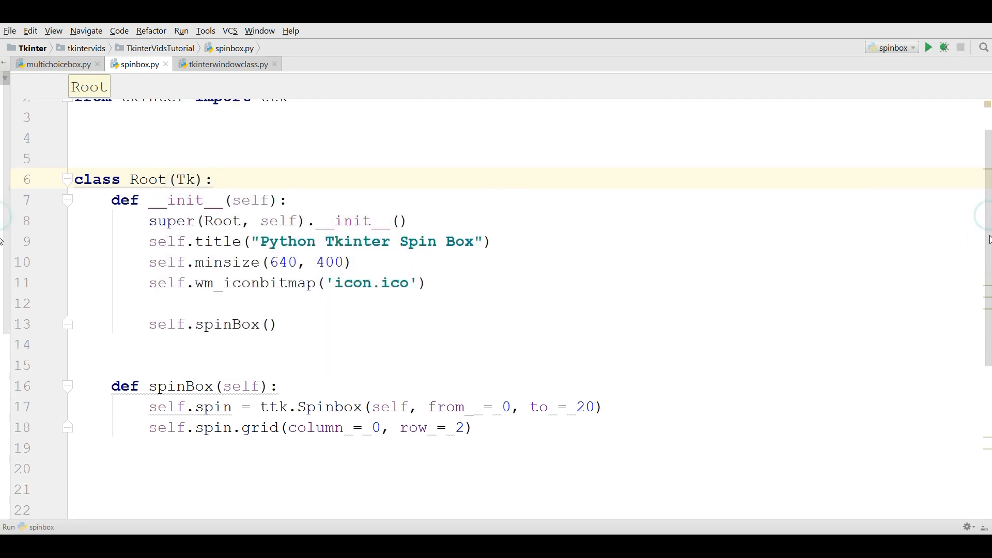
- Define scroll_w = 30 and scroll_h = 10 inside spinBox
scroll("down", 3)
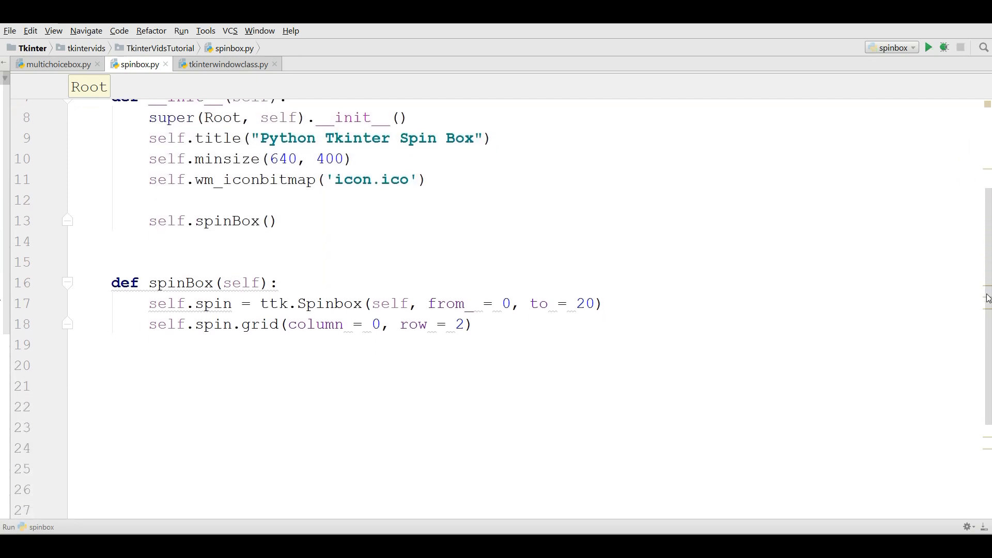
mouse_move(648, 319)
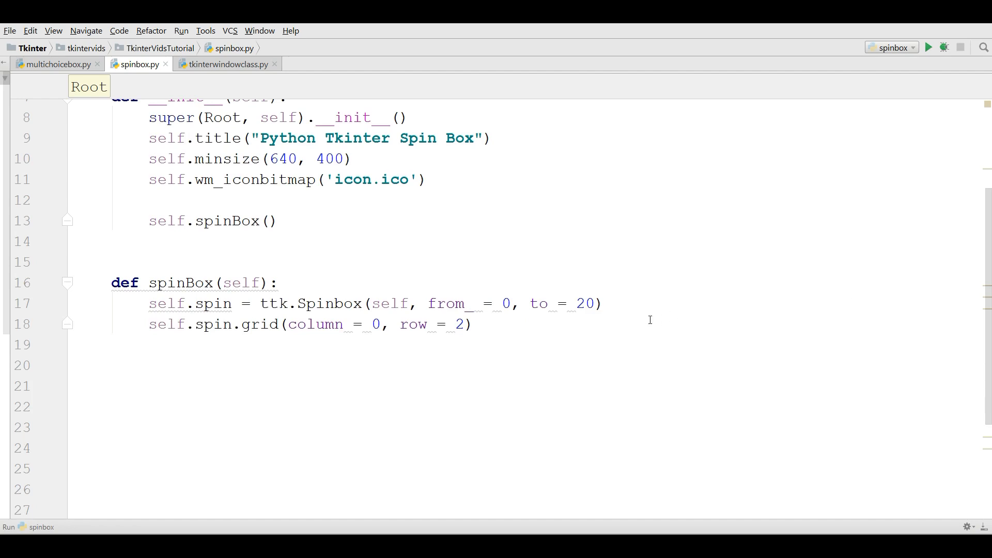
left_click(473, 323)
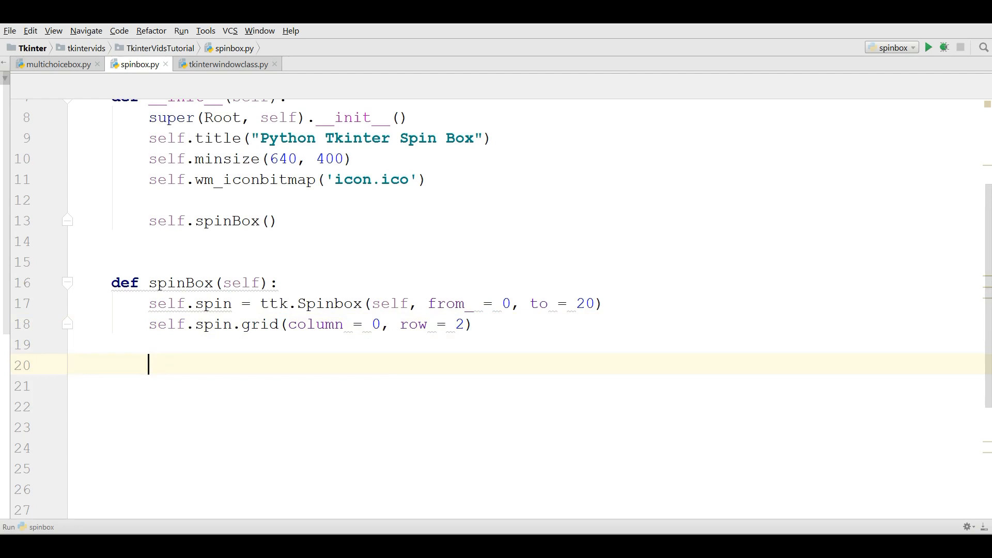
type("scroll")
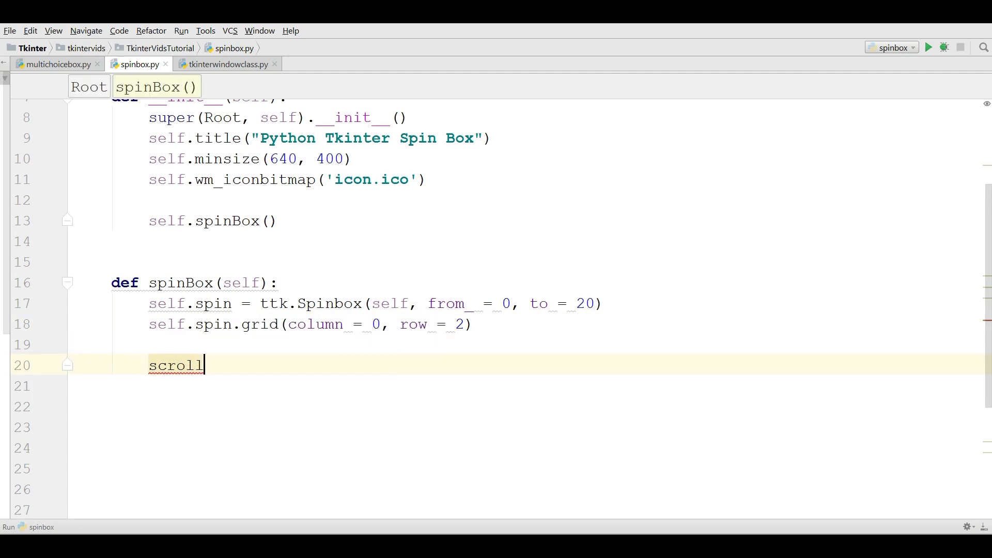
type("_w =")
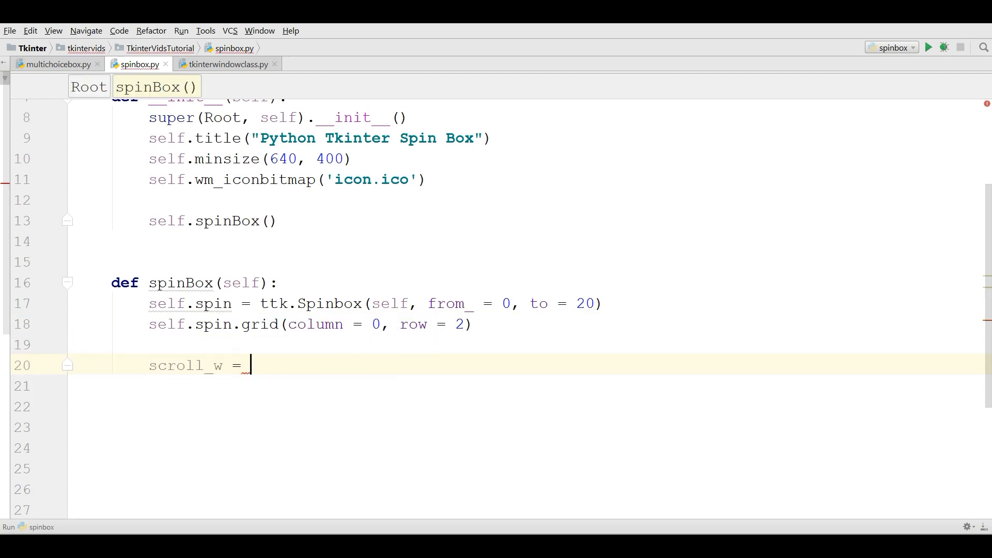
type("scroll_h =")
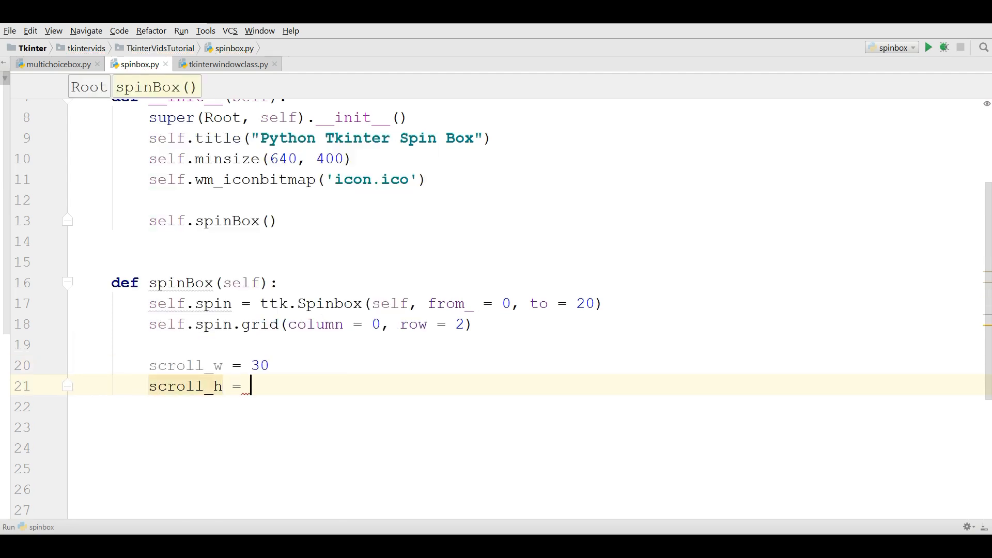
type("10")
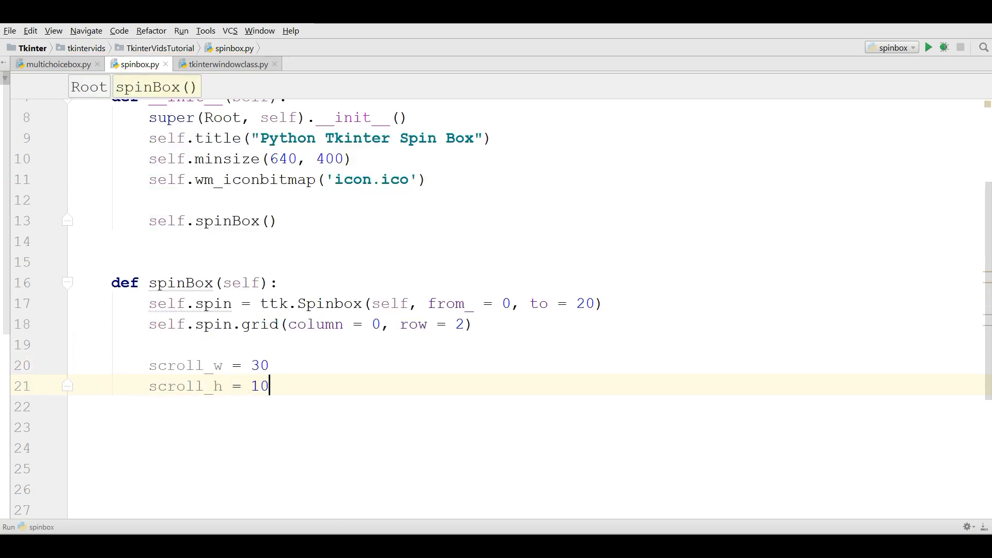
- Begin the self.textCtrl = assignment below the scroll sizes
type("self")
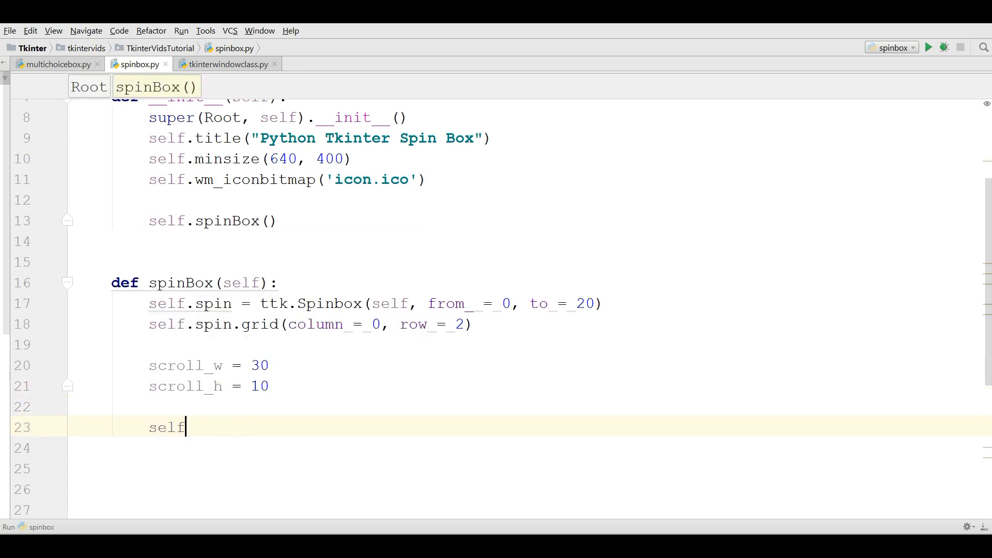
type(".textCtr")
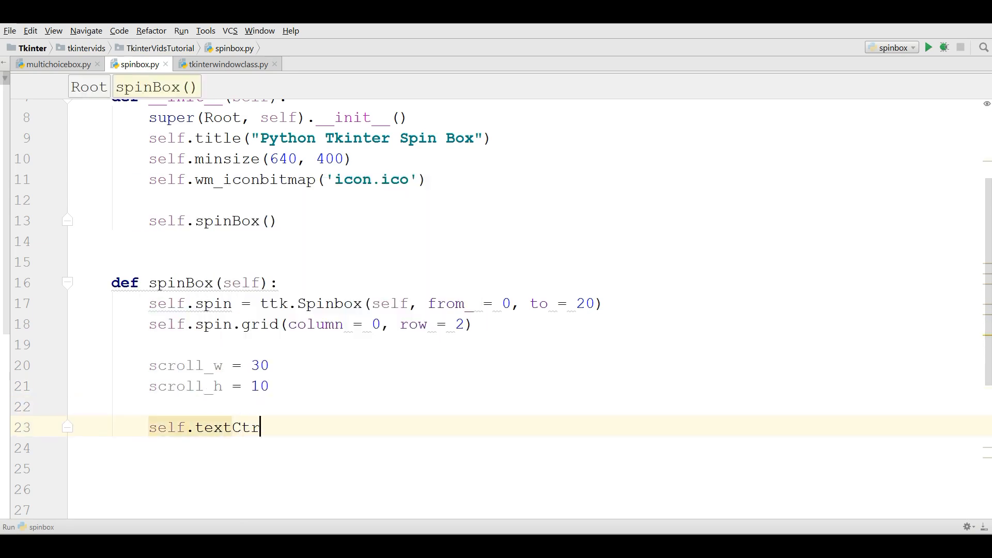
type("= t")
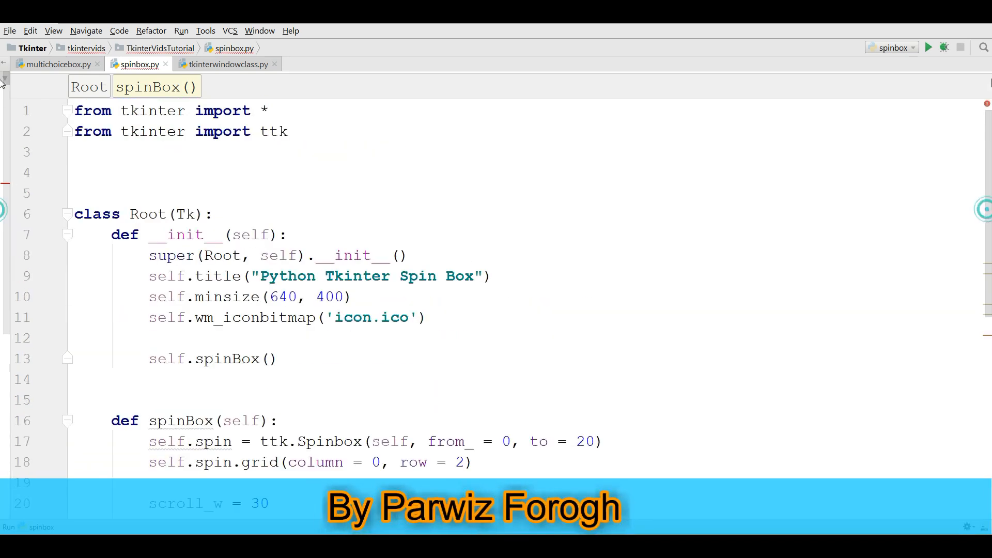
- Add 'from tkinter import scrolledtext' as a third import line
type("f")
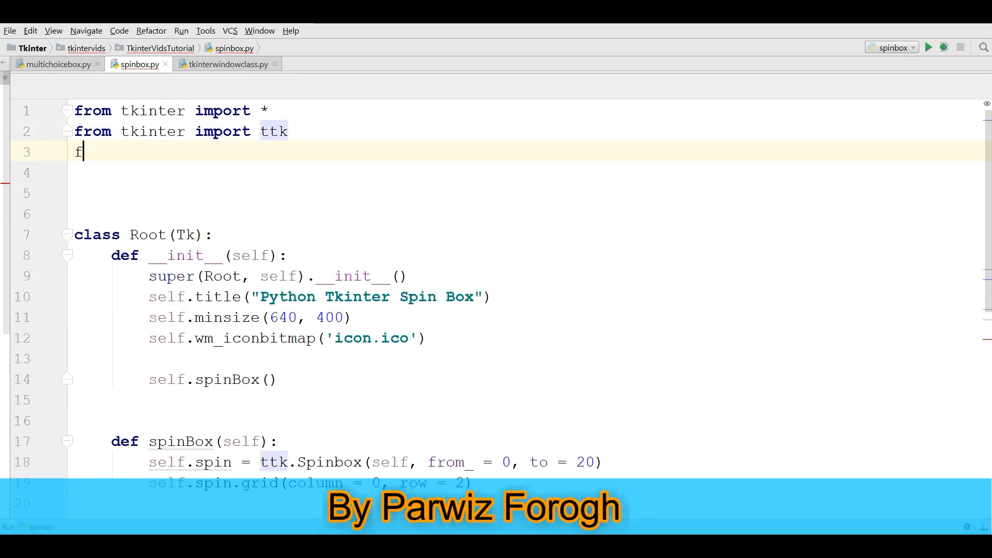
type("rom tkinter")
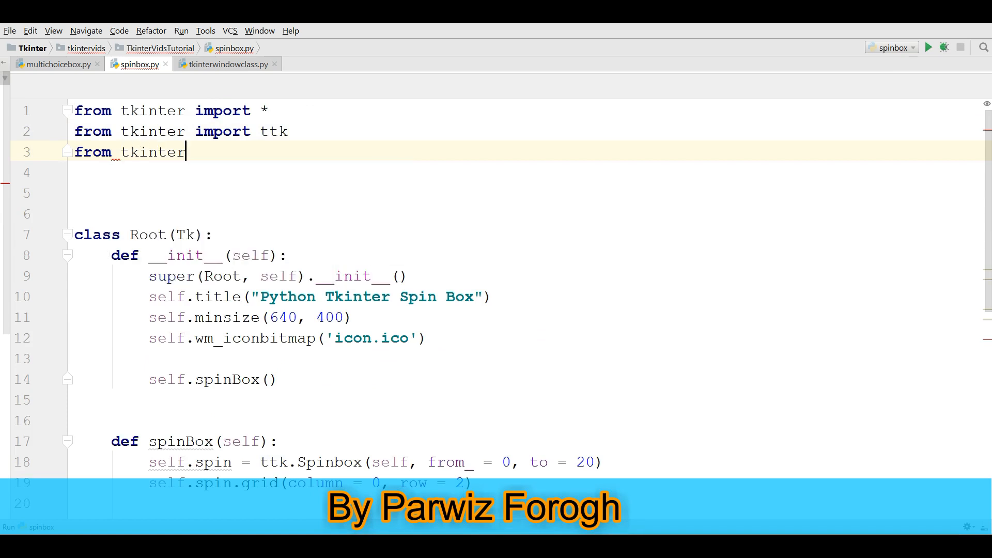
type("import t")
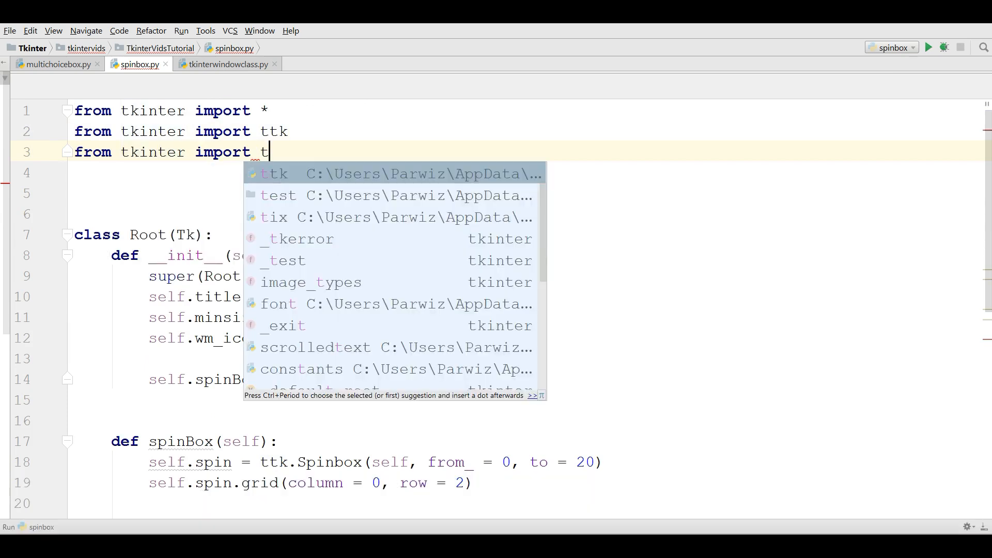
type("e")
type("self.textCtrl =")
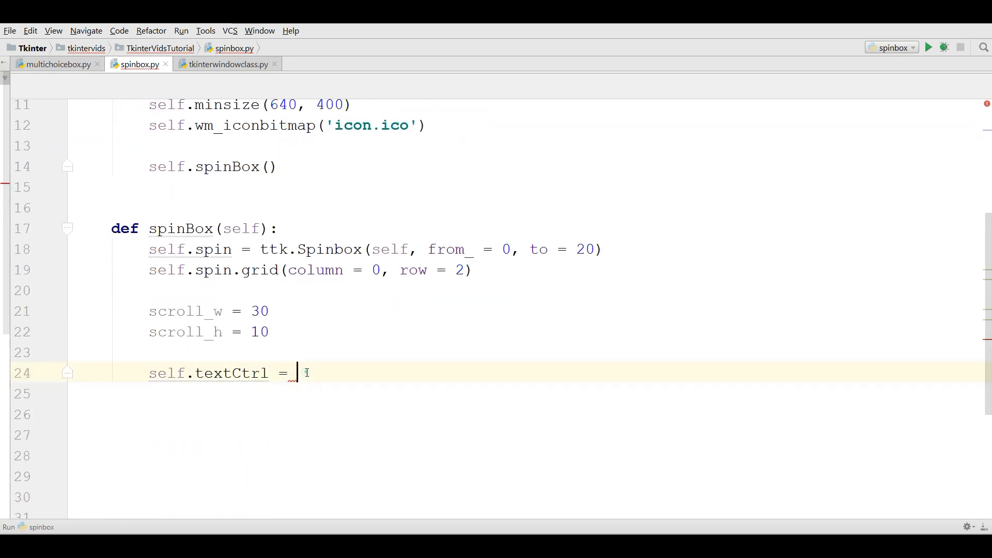
- Assign self.textCtrl a scrolledtext.ScrolledText(self, w=scroll_w, h=scroll_h)
type("scrolledtext")
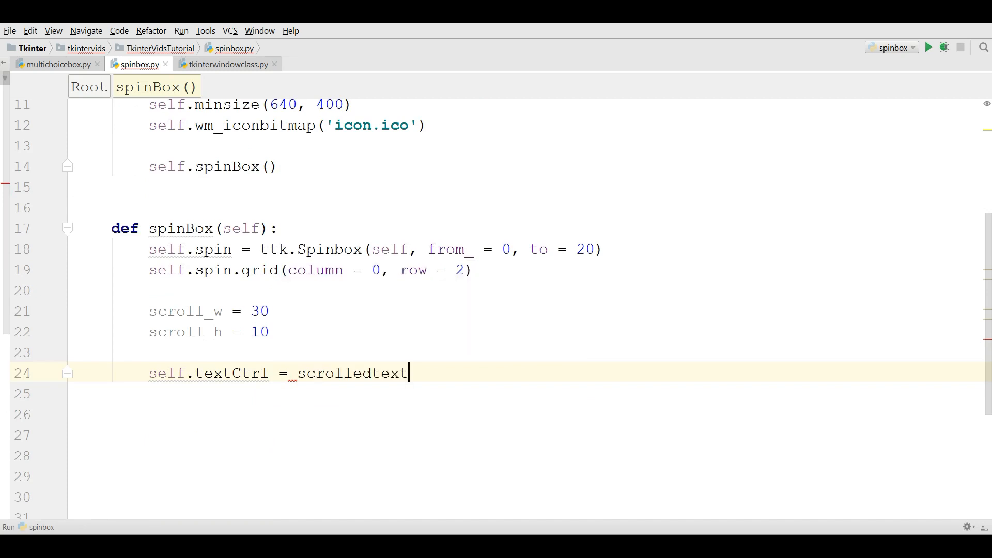
type(".ScrolledText")
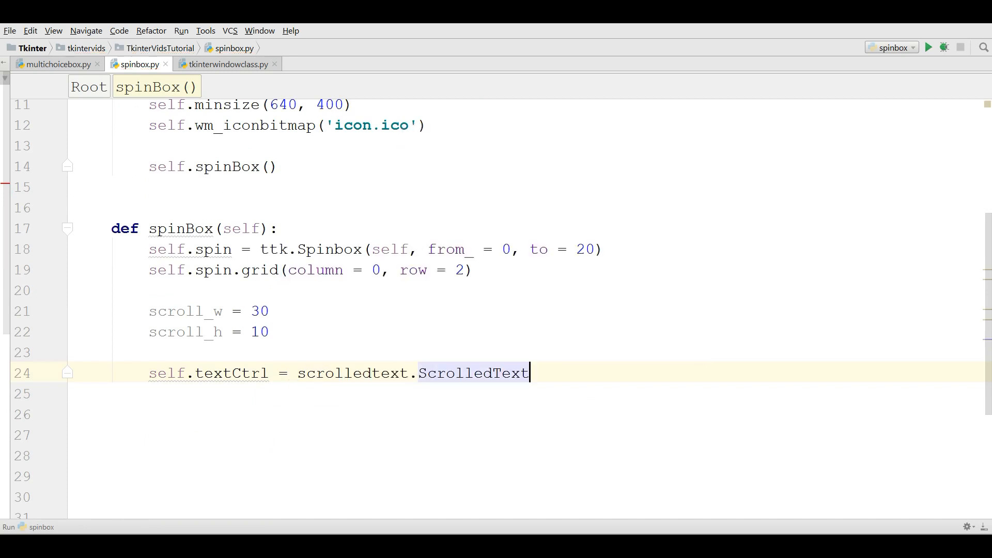
type("()")
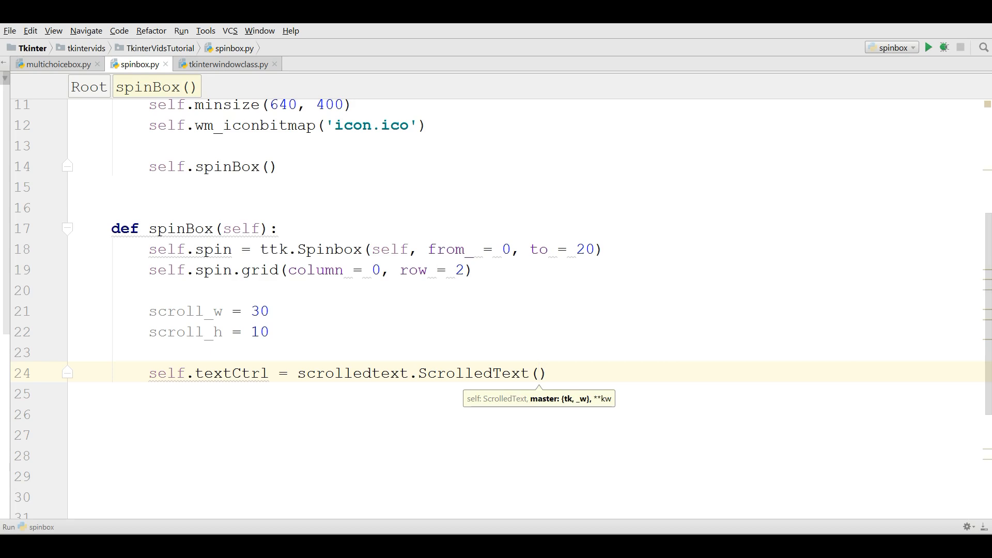
type("self,")
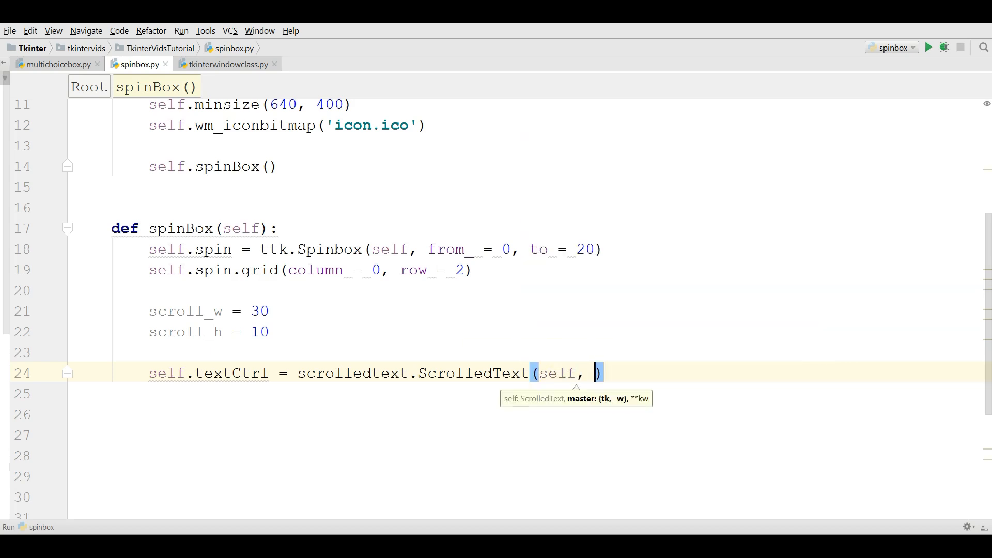
type("w = s")
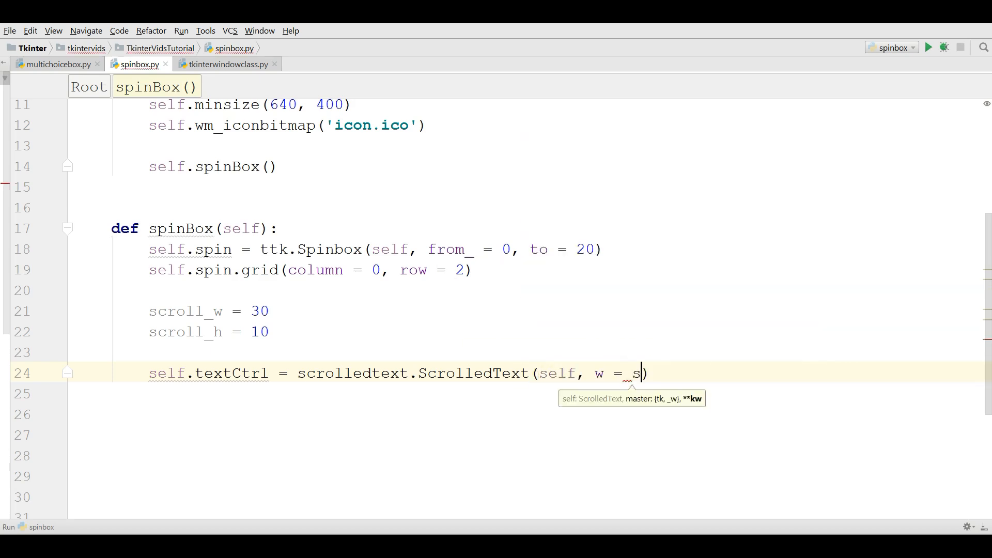
type("croll_w")
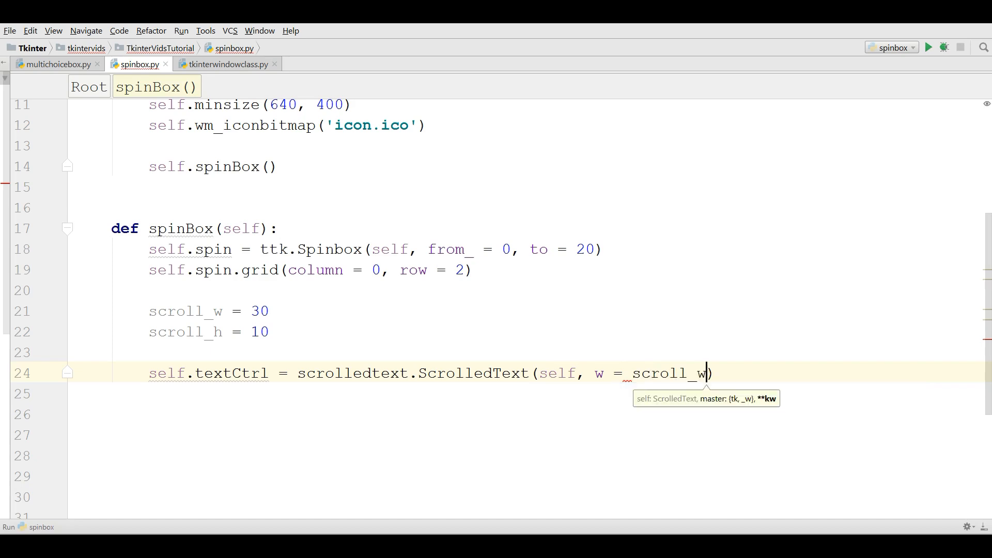
type(", h = scroll_h")
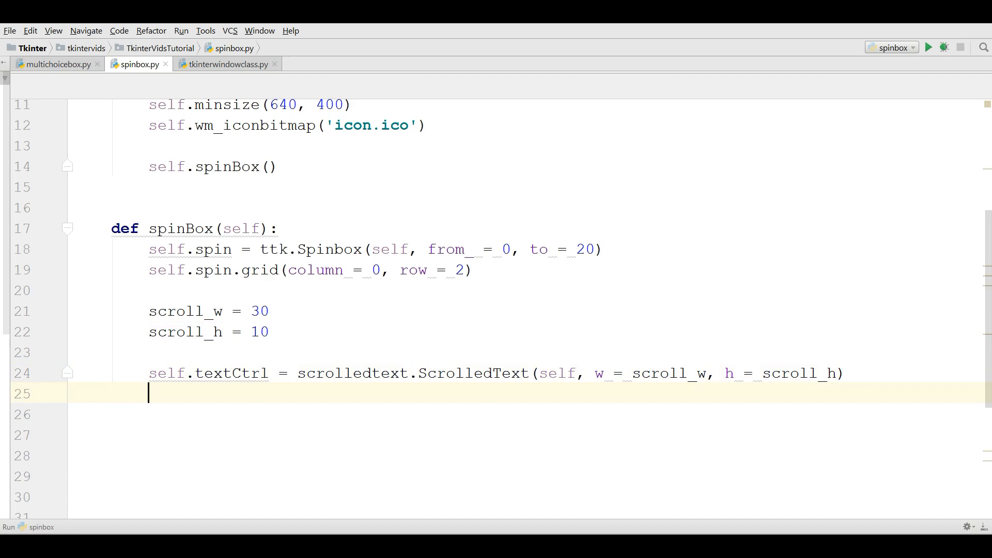
- Add the wrap=WORD argument to the ScrolledText call, fixing a typo on the way
left_click(835, 373)
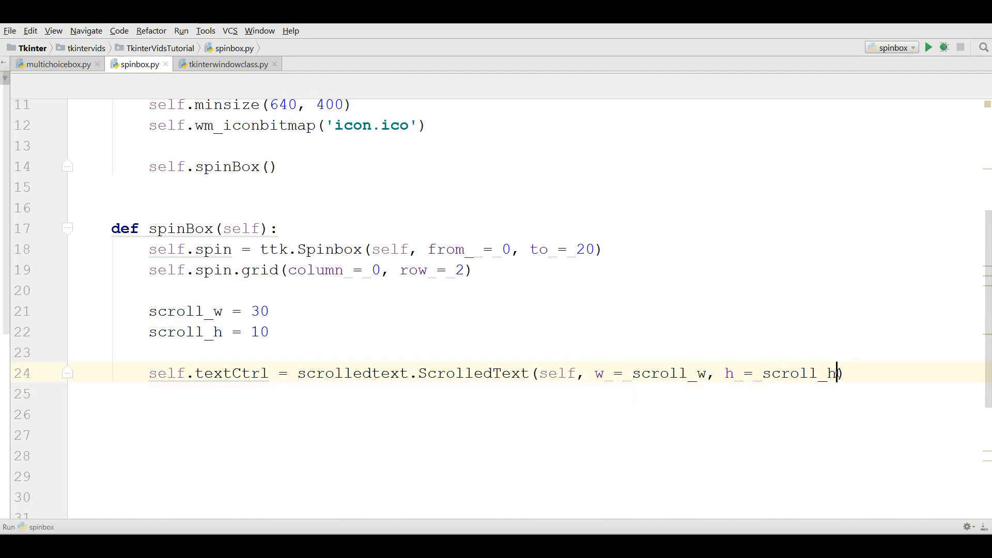
type("m wrap =")
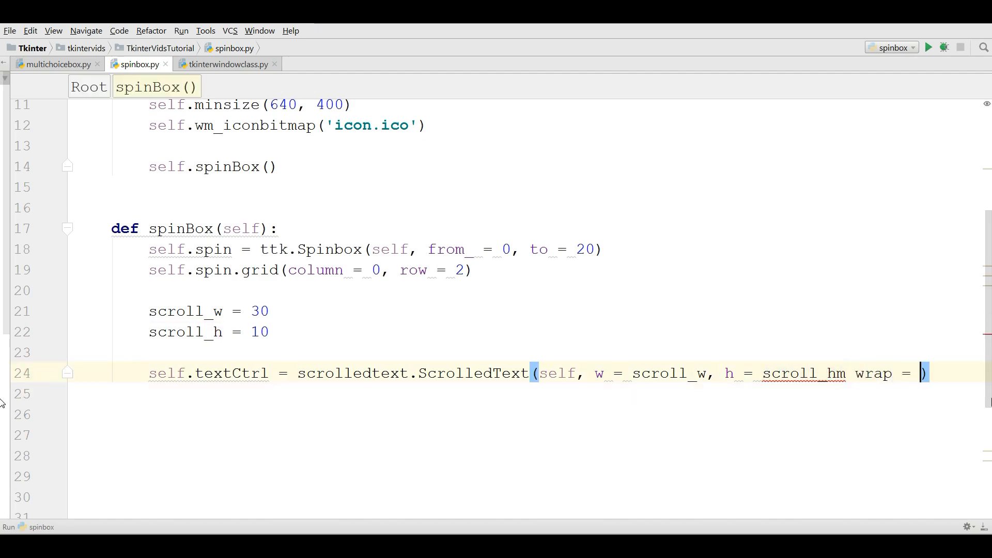
key("Backspace")
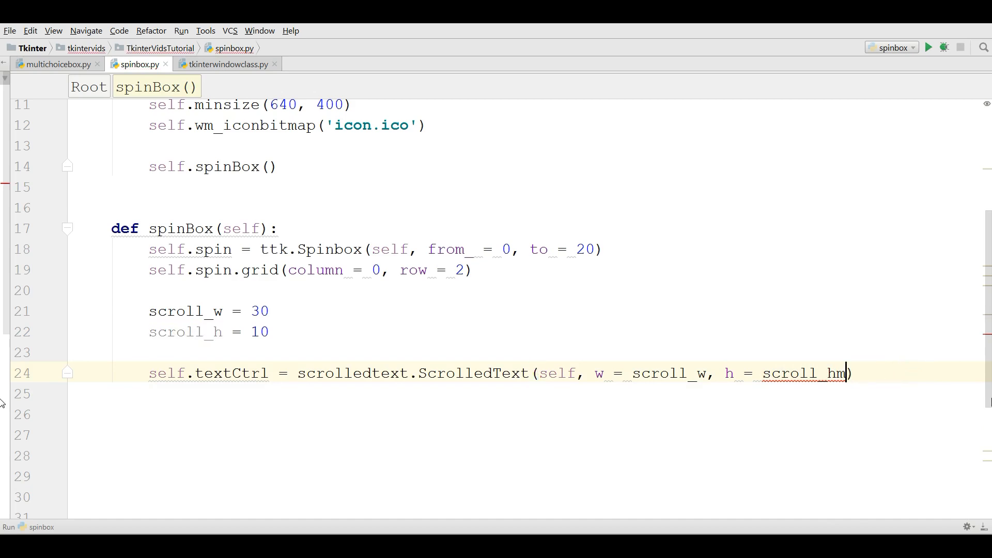
type(", w")
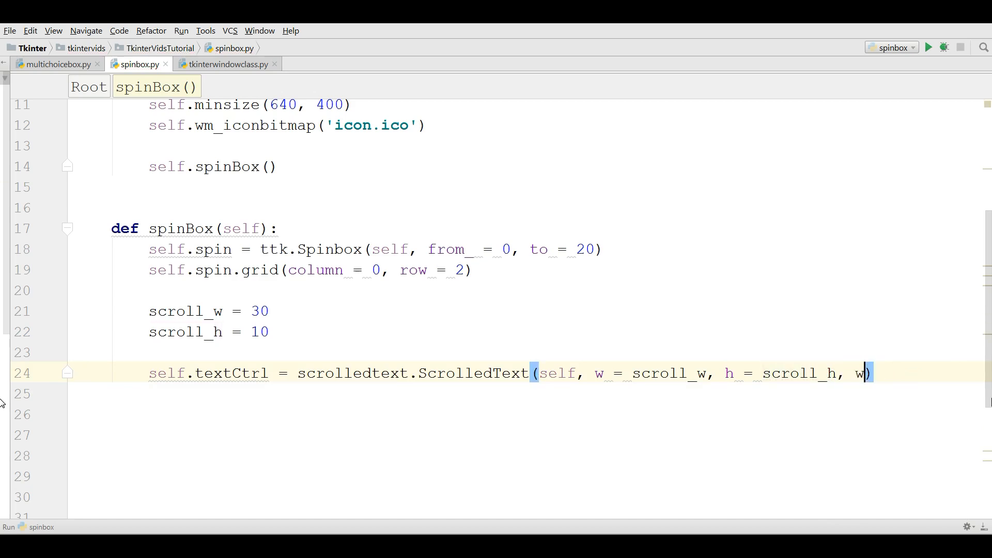
type("rap=")
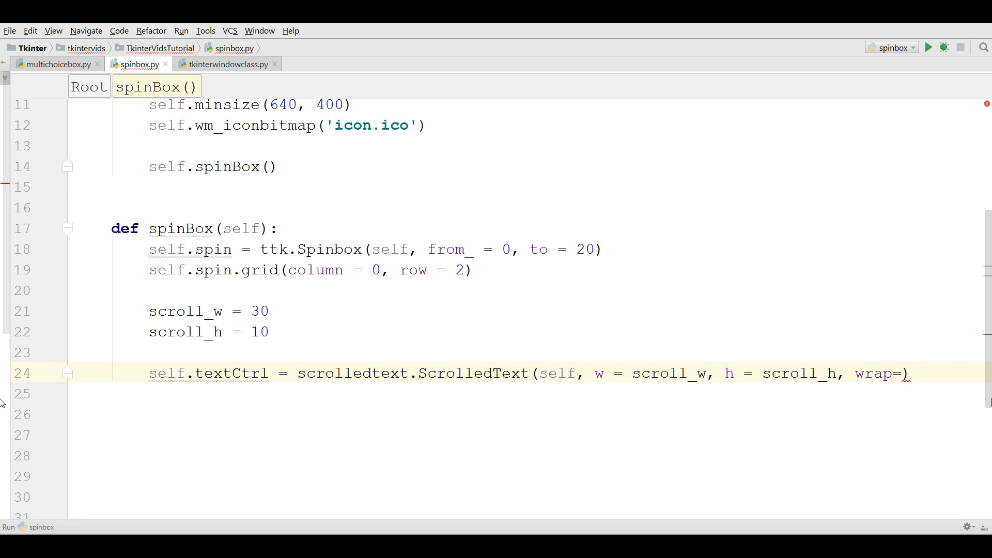
type("WORD")
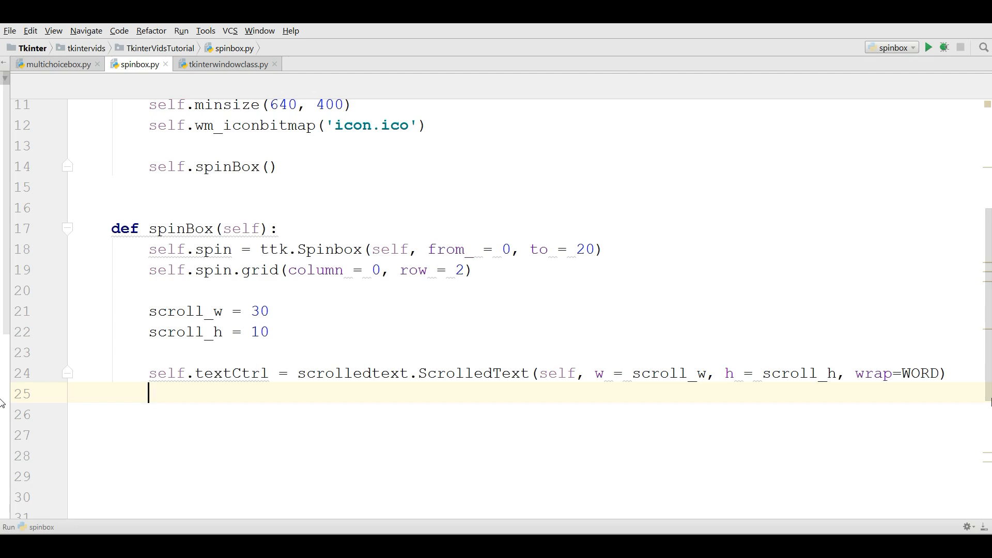
- Grid self.textCtrl at column 1, row 2 beside the spinbox
type("s")
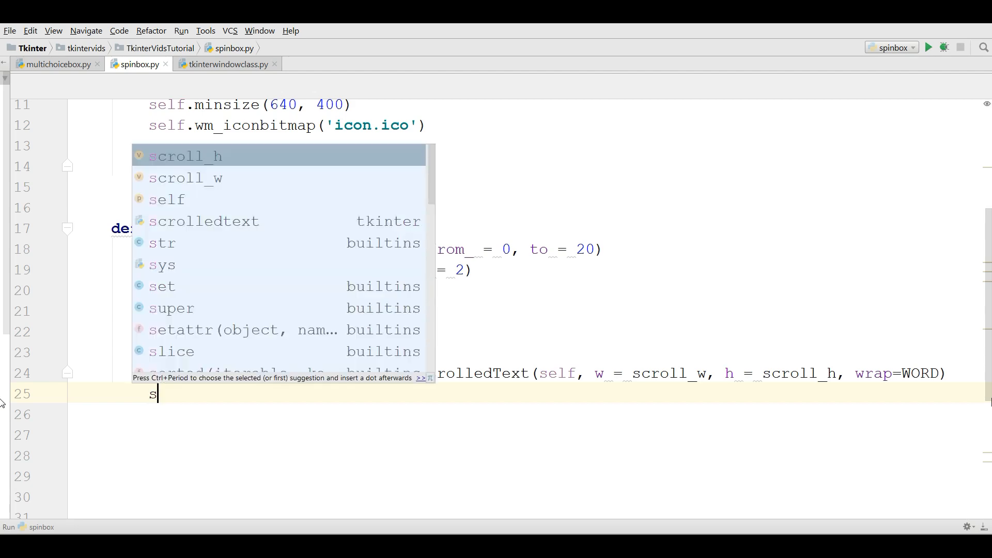
type("elf.t")
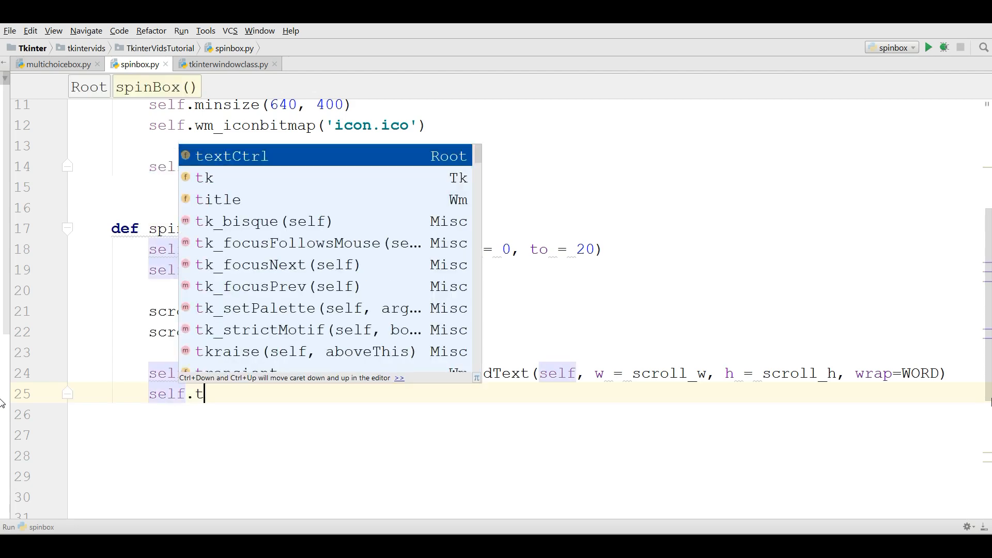
type("extCtrl.grid")
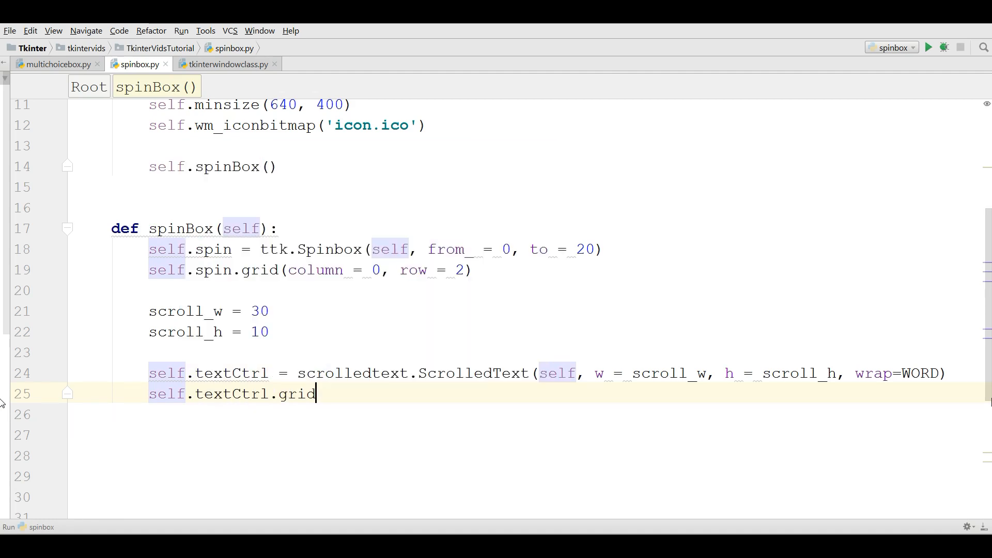
type("(")
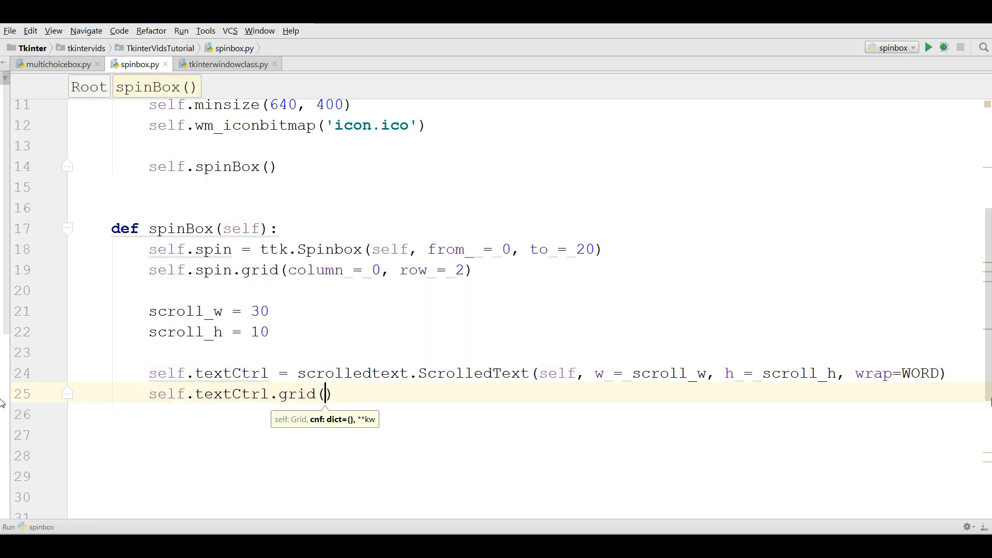
type("column =")
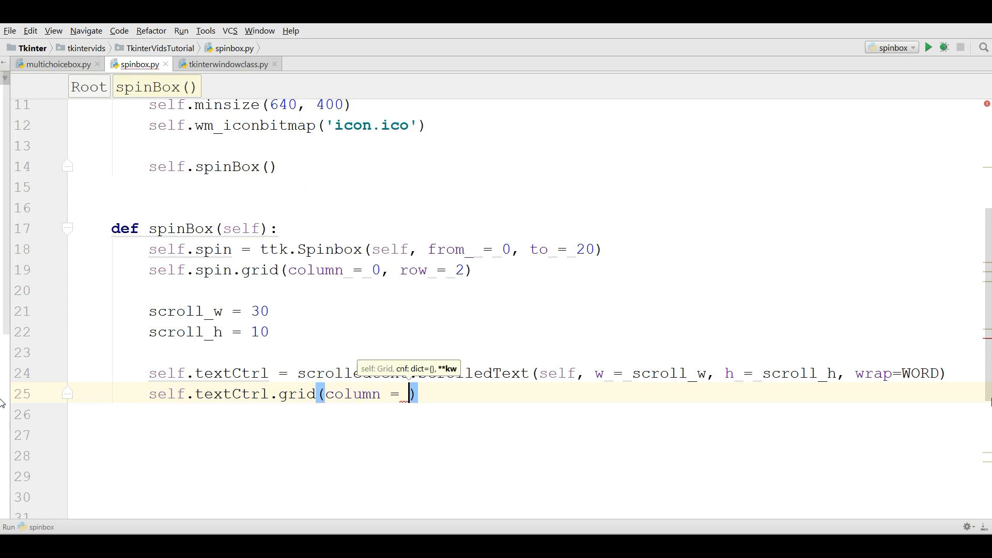
type("1,")
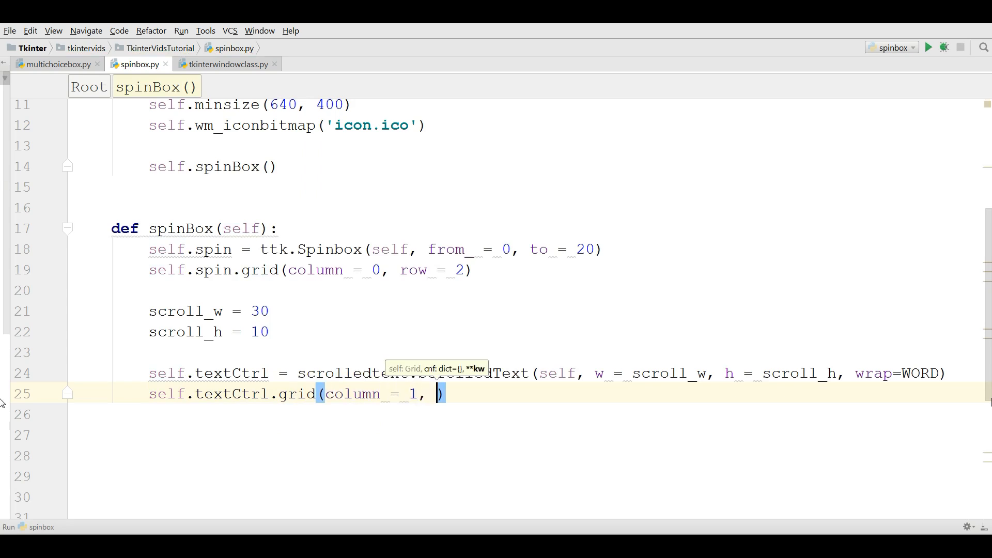
type("row = 2")
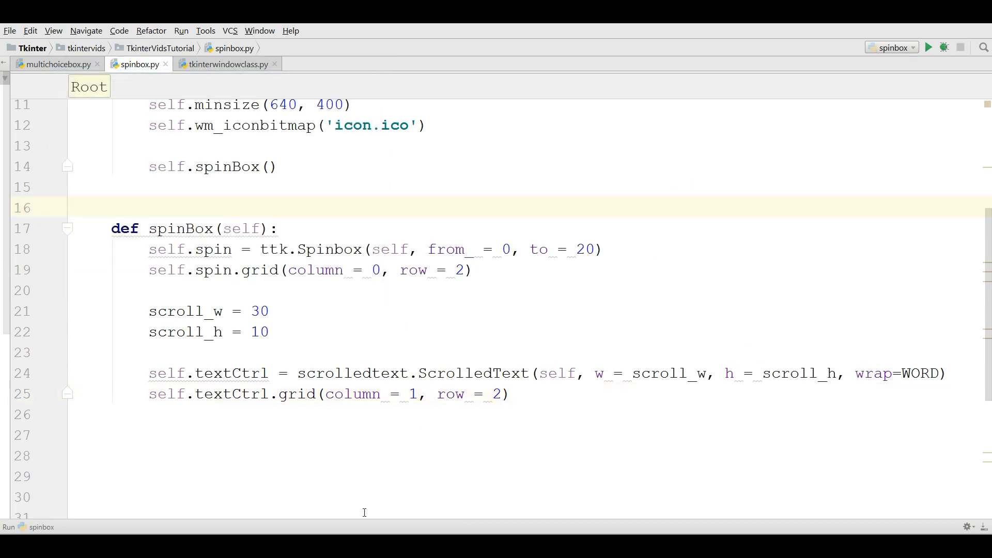
- Run the script, hit the TclError on -w, and rename the options to width and height
left_click(928, 46)
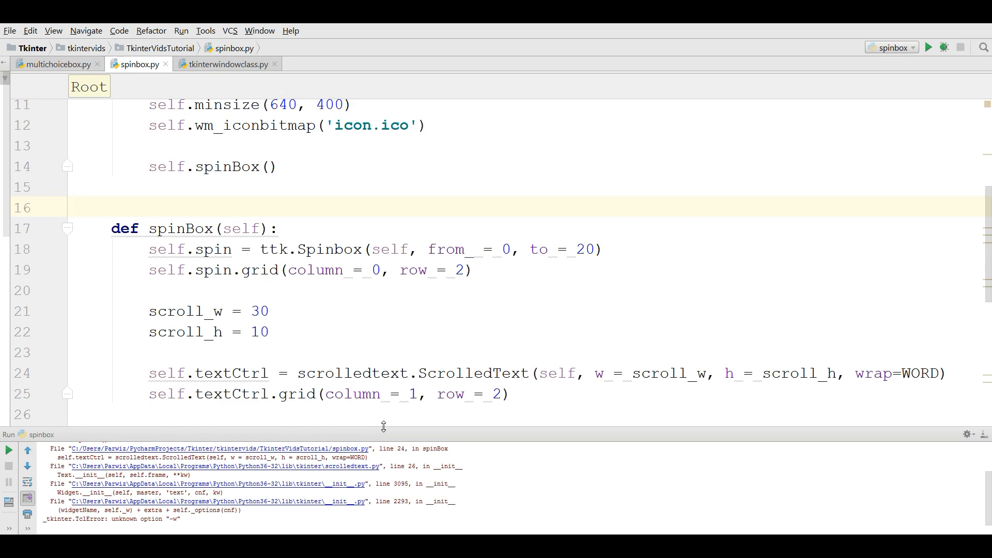
mouse_move(601, 372)
type("idth")
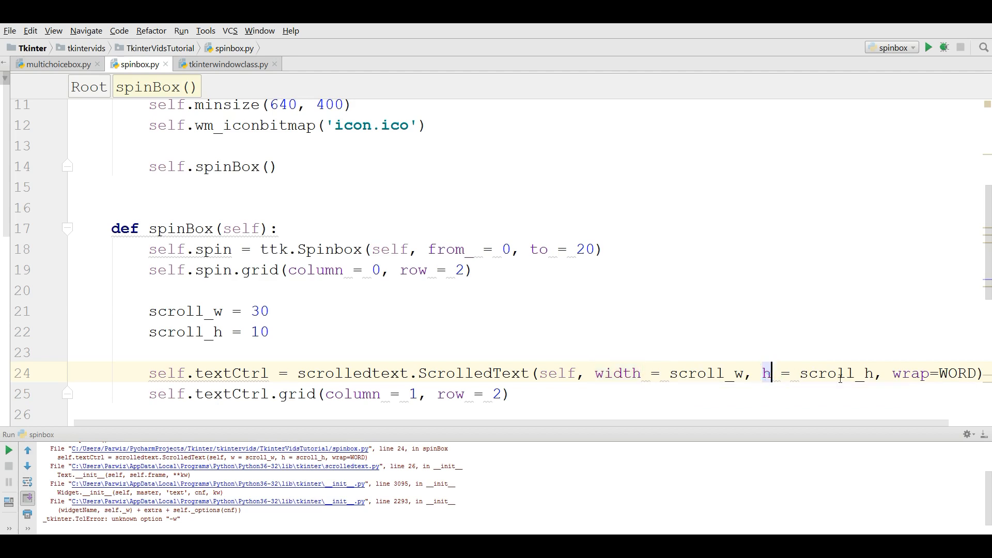
type("eight")
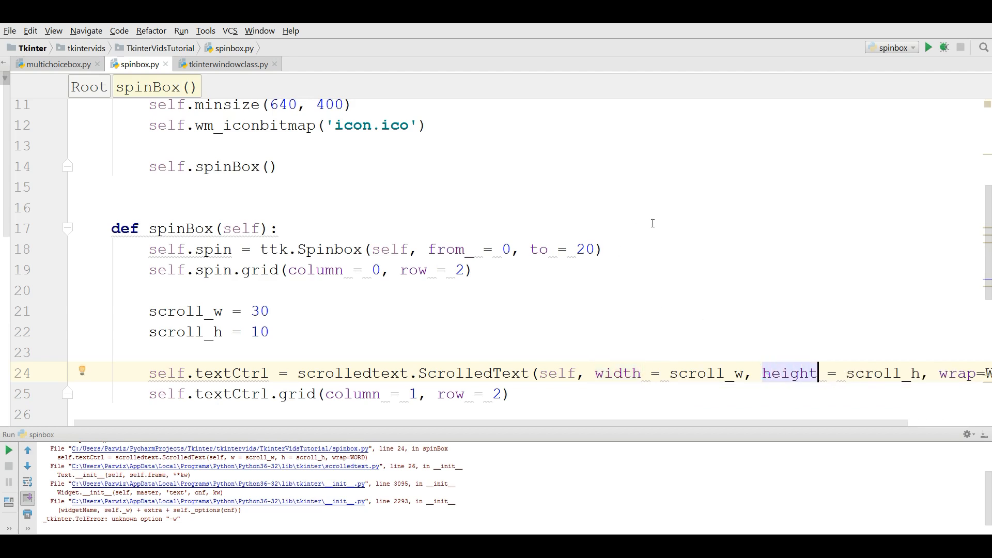
- Rerun the fixed script to see the spinbox beside the text area, then close the window
left_click(928, 47)
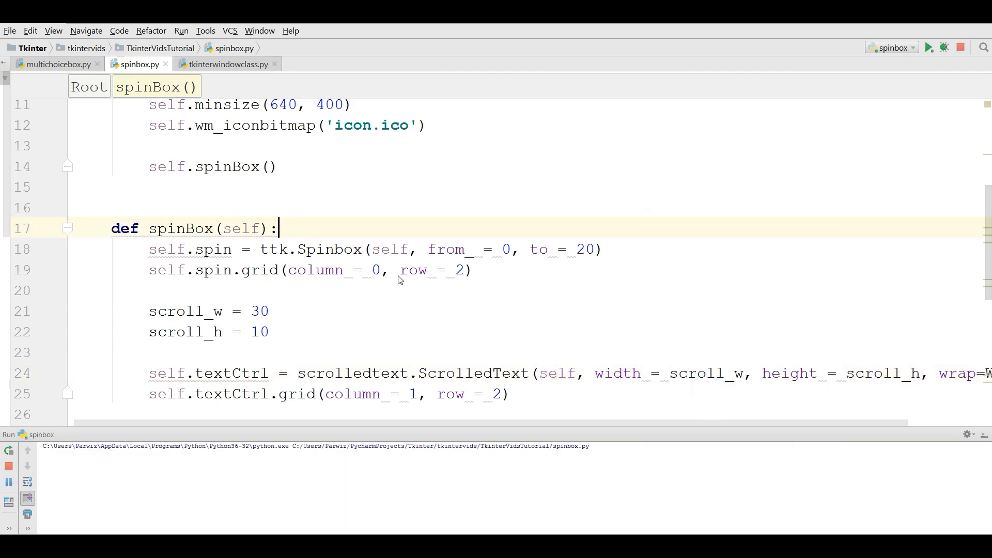
left_click(928, 48)
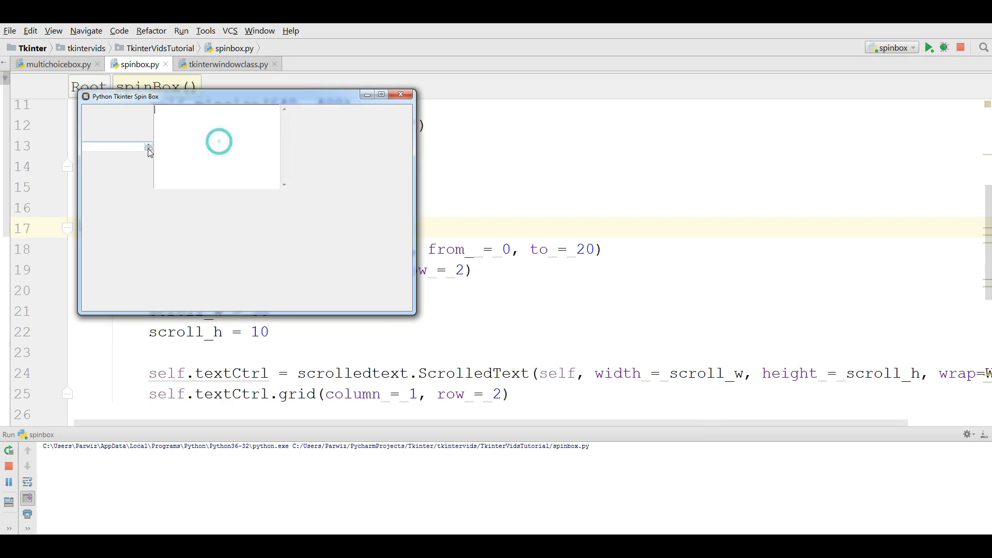
left_click(401, 94)
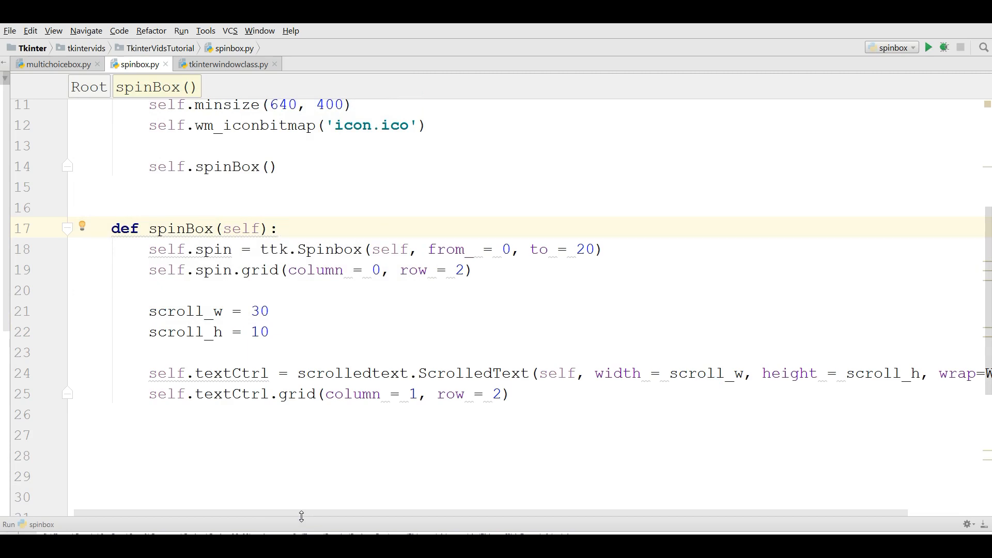
mouse_move(987, 266)
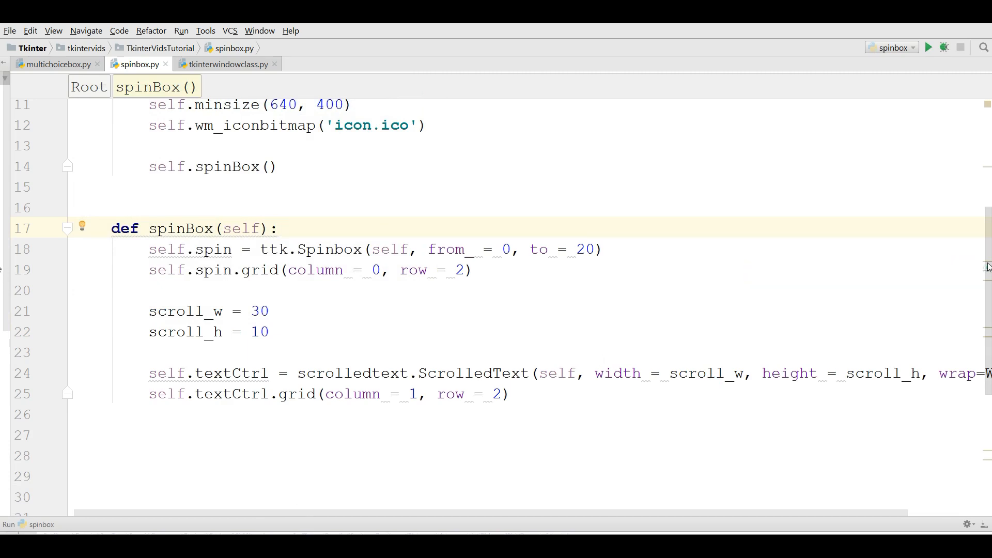
- Start a spinCallBack(self) method after __init__
scroll("up", 3)
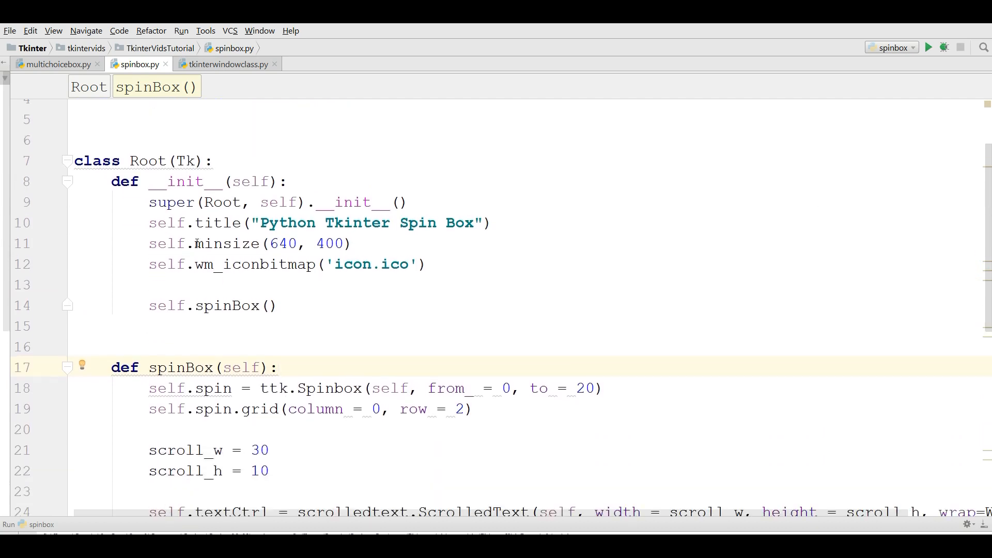
key("enter")
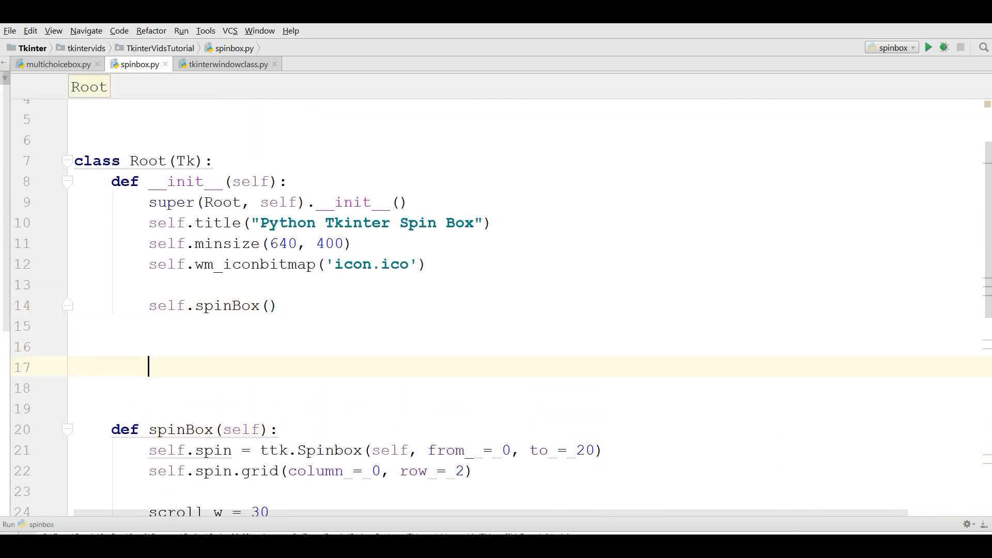
type("def")
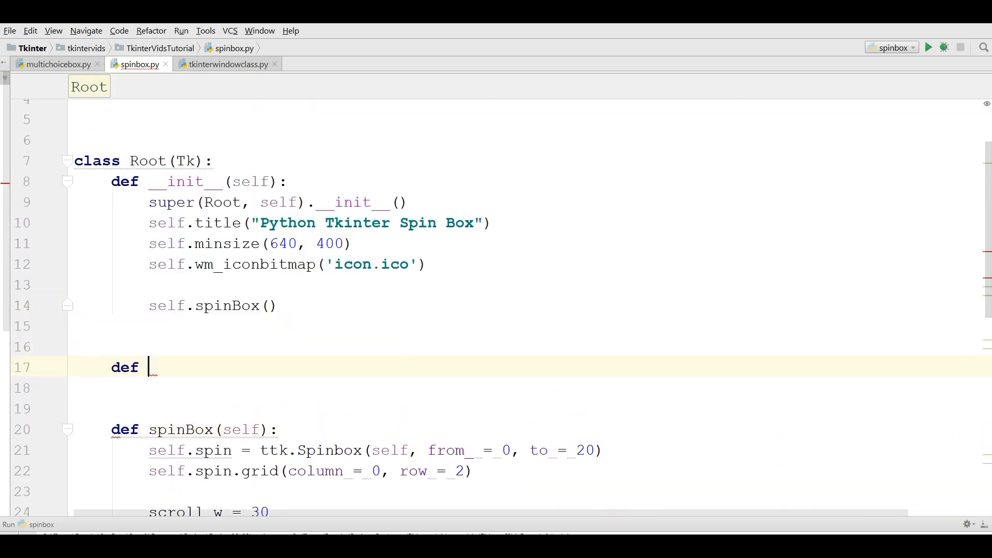
type("spinC")
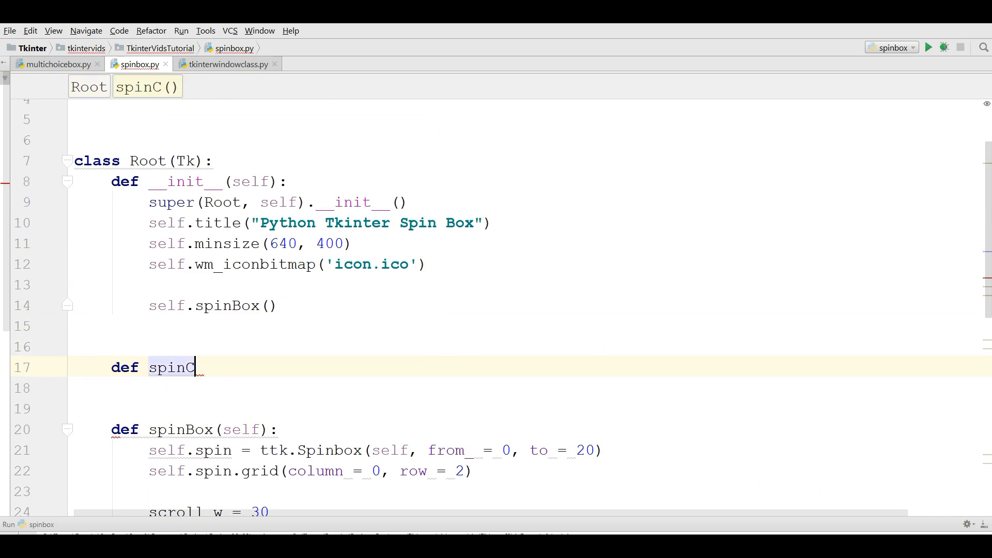
type("allBa")
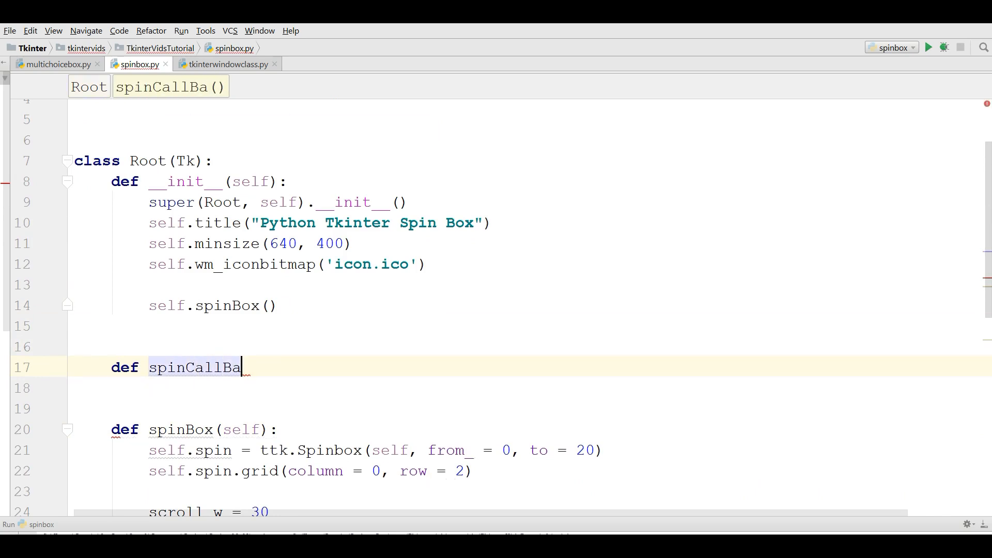
type("ck(self):")
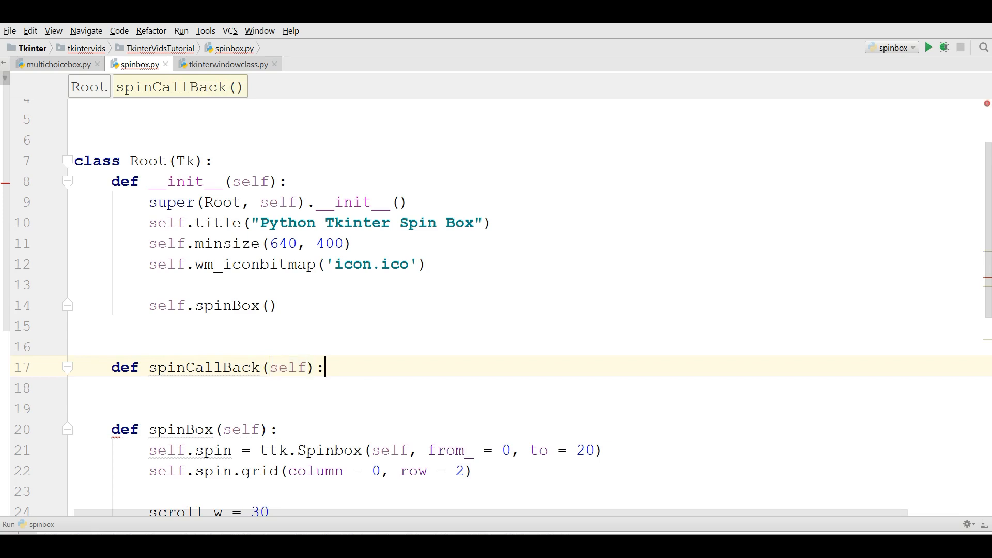
- Read self.spin.get() into value and print it in spinCallBack
type("val")
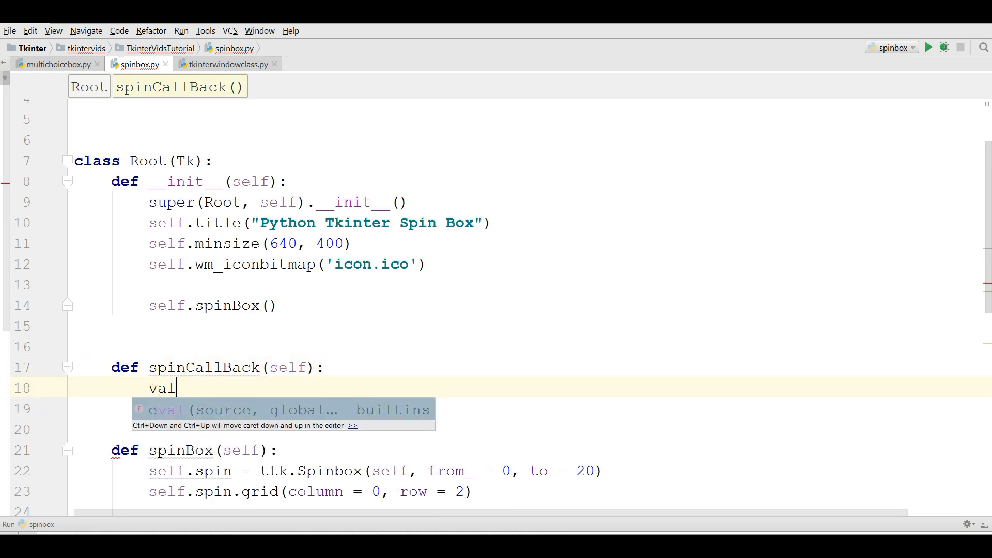
type("ue =")
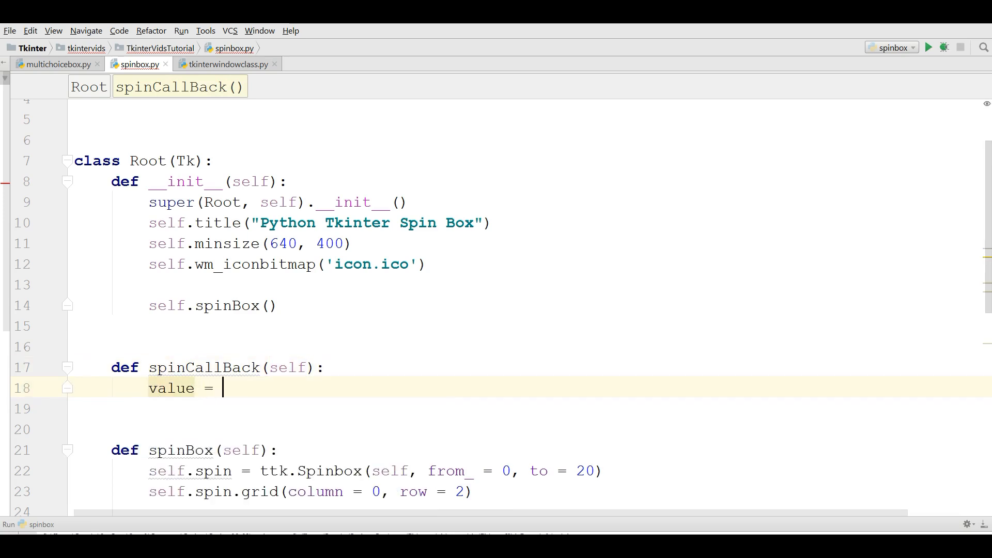
type("self")
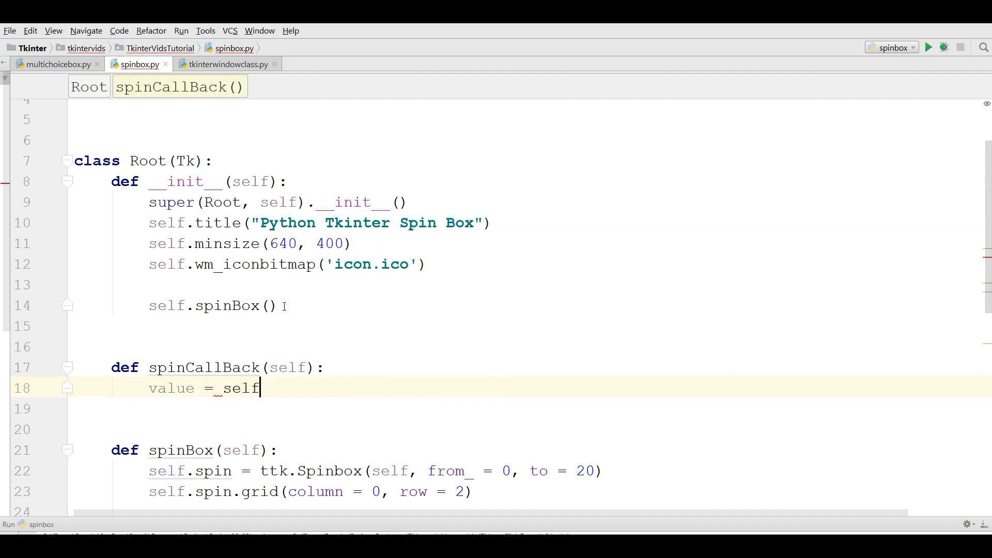
type(".sp")
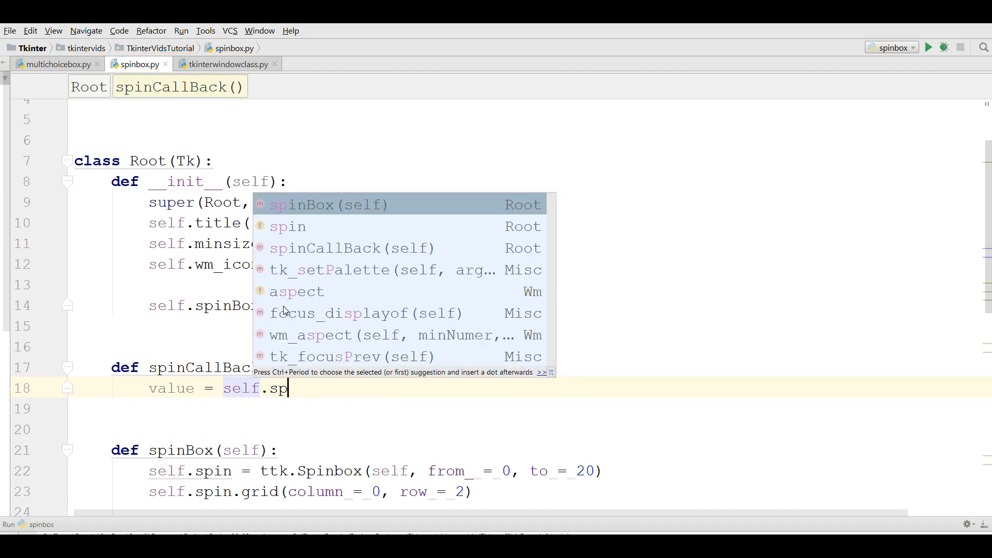
type("in.get(")
left_click(526, 408)
type("print(v")
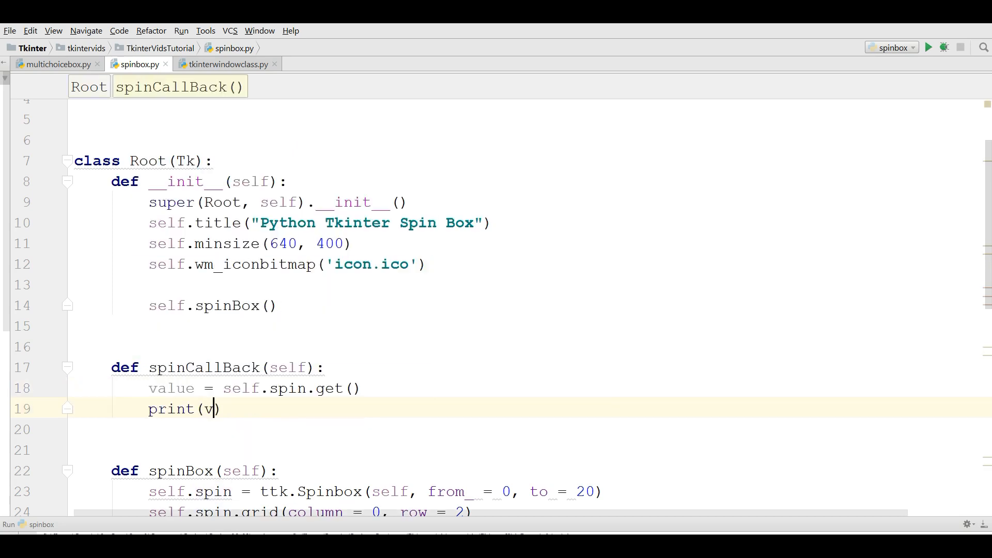
type("alue")
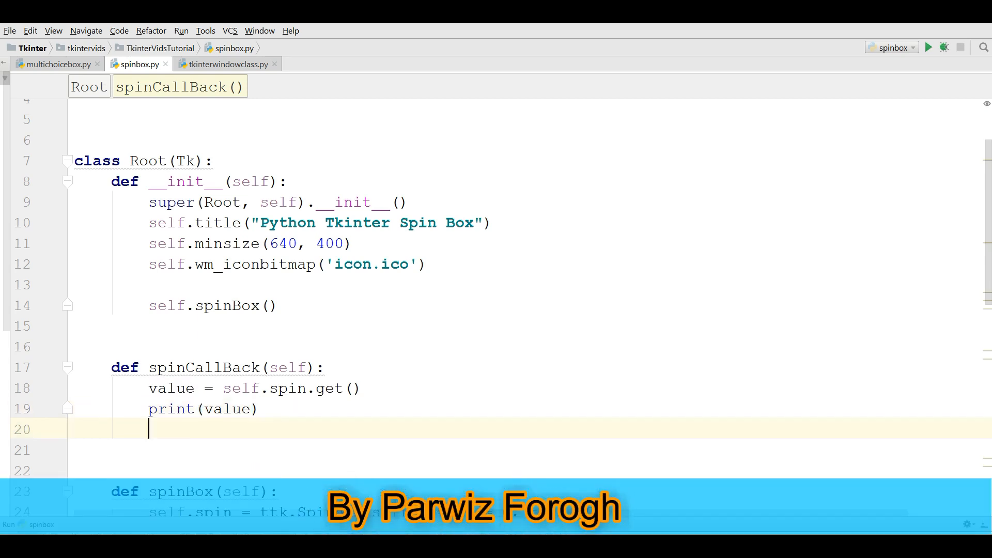
- Start a partial self.scr line in spinCallBack before renaming the widget
type("self")
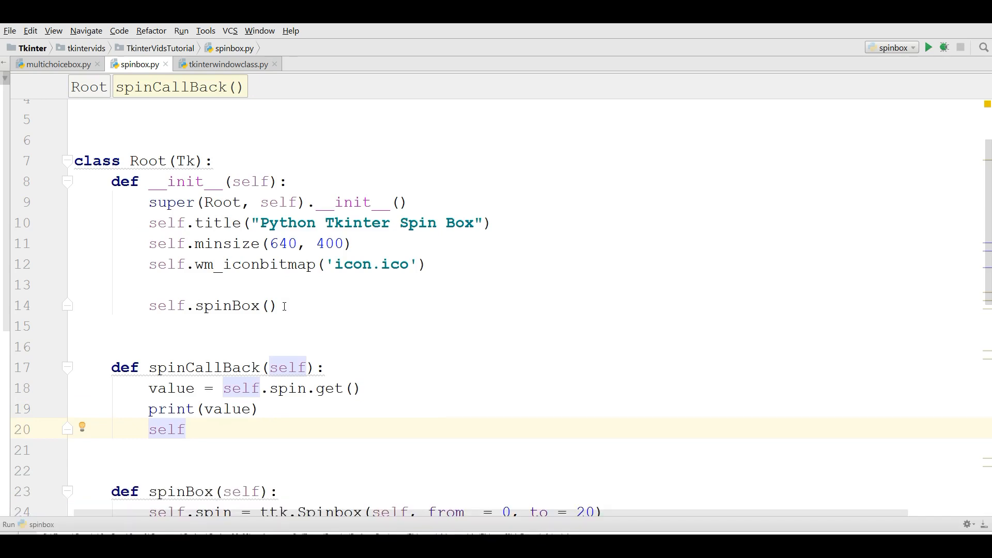
type(".scro")
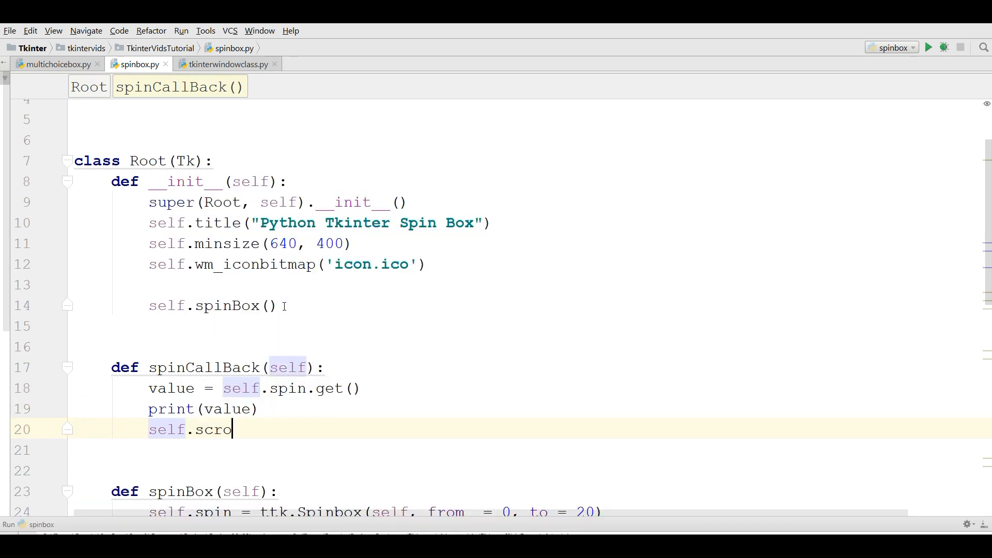
scroll("down", 3)
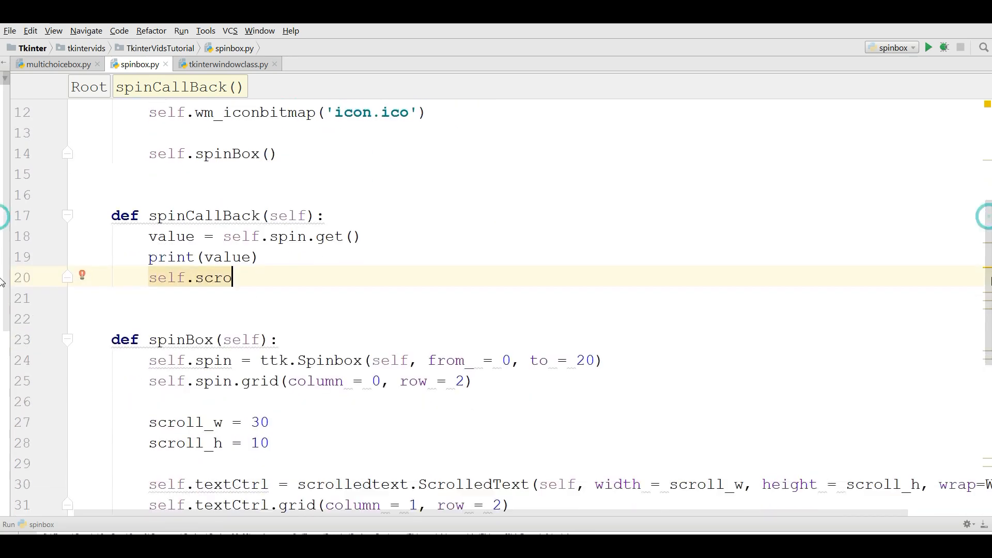
scroll("up", 3)
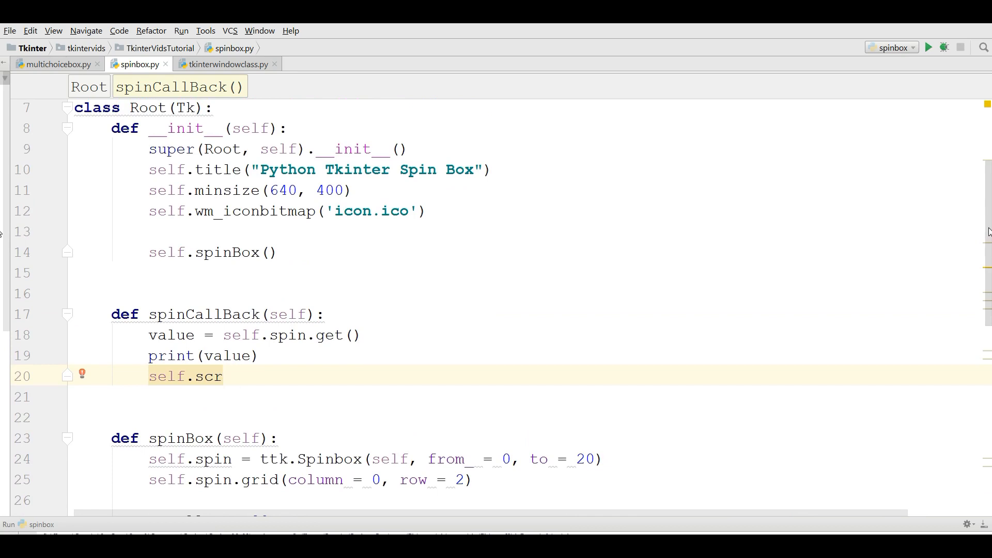
scroll("down", 3)
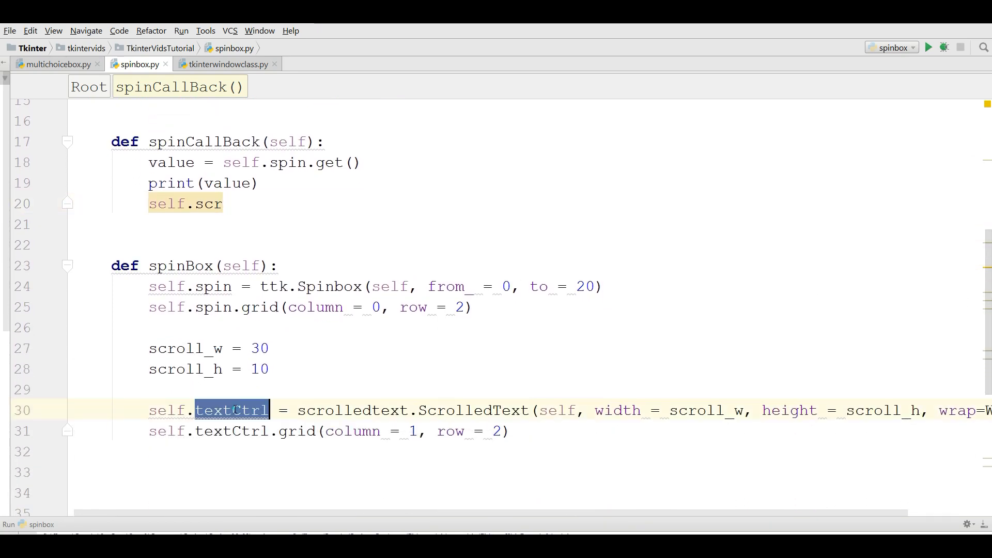
- Rename self.textCtrl to self.scrollText on the ScrolledText creation and grid lines
type("scroll")
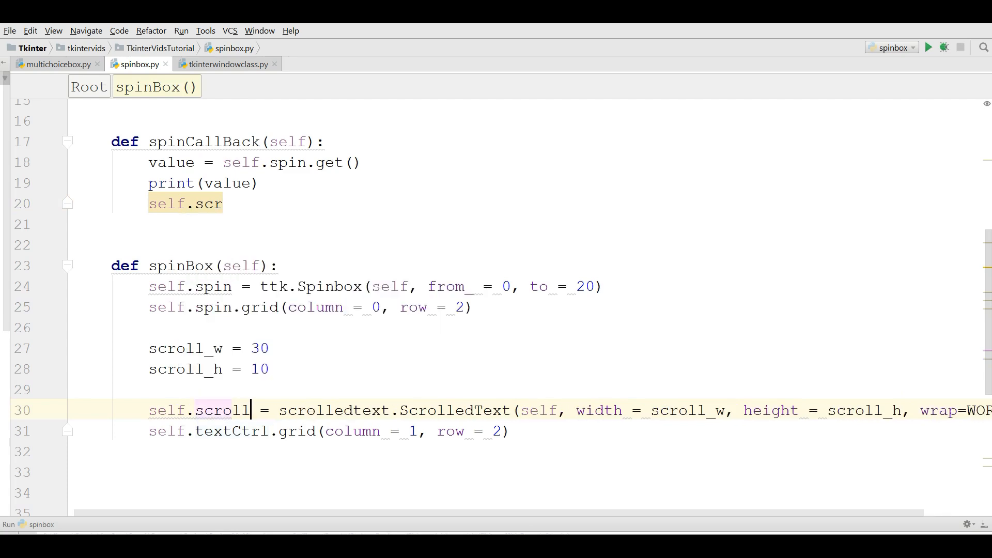
type("T")
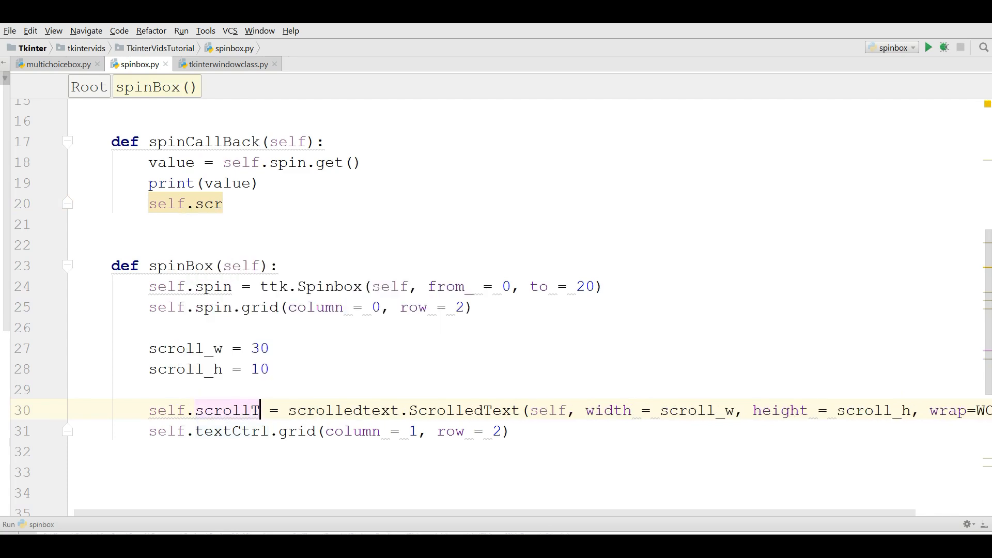
type("ext")
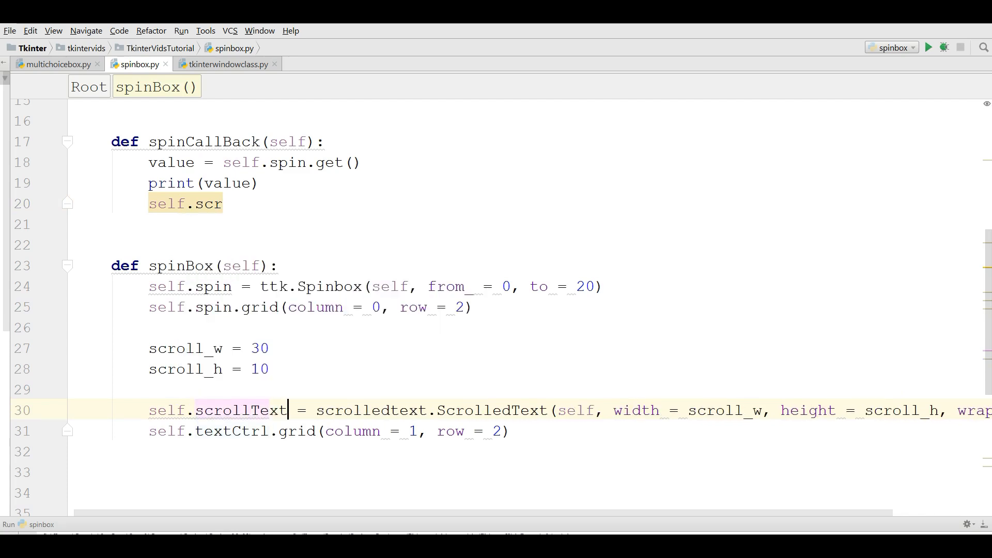
double_click(241, 410)
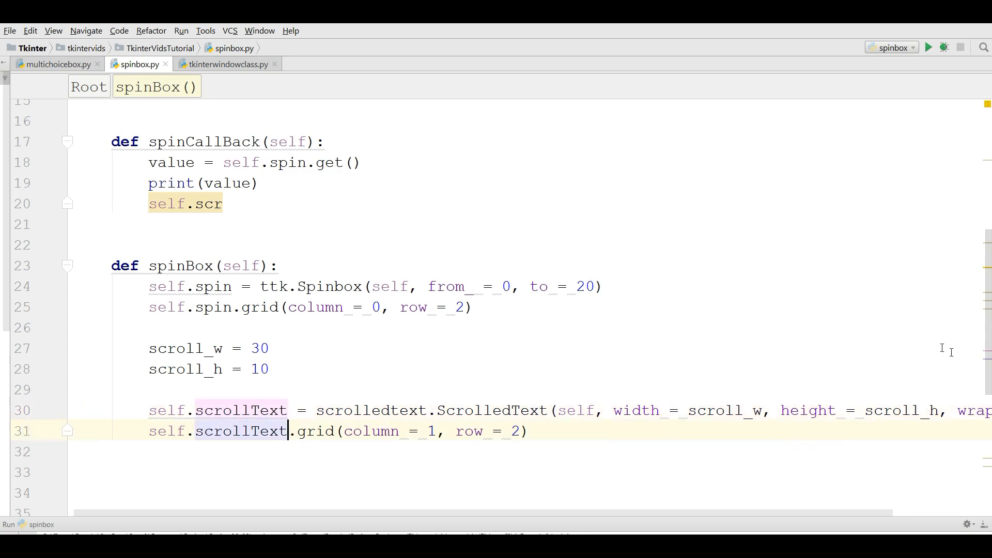
scroll("up", 3)
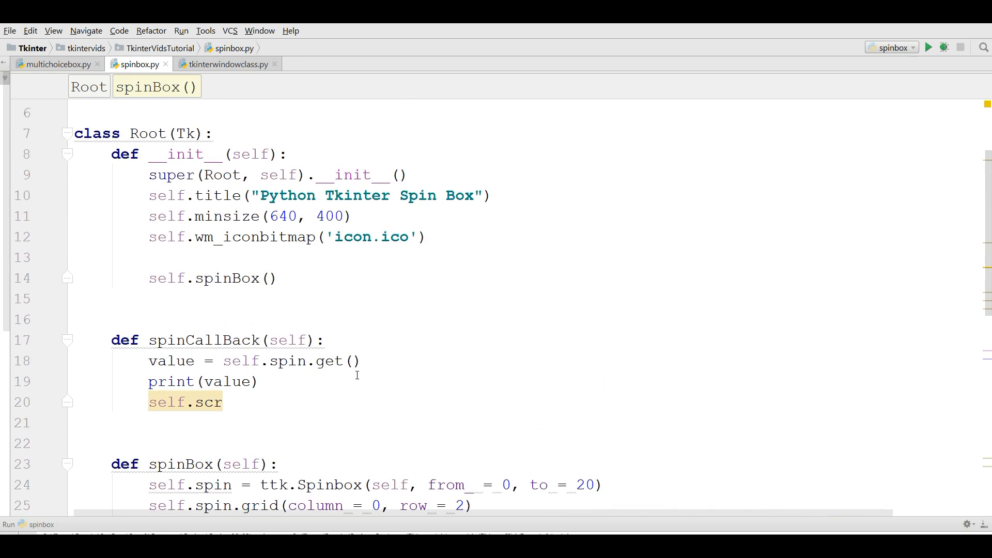
- Complete line 20 as self.scrollText.insert(INSERT, value) via autocomplete
key("Backspace")
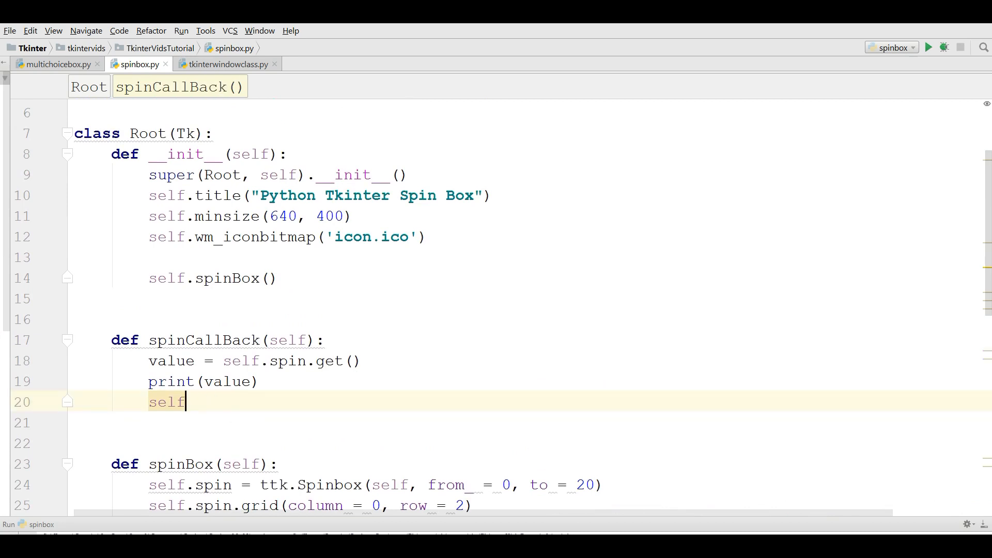
type(".scrollText")
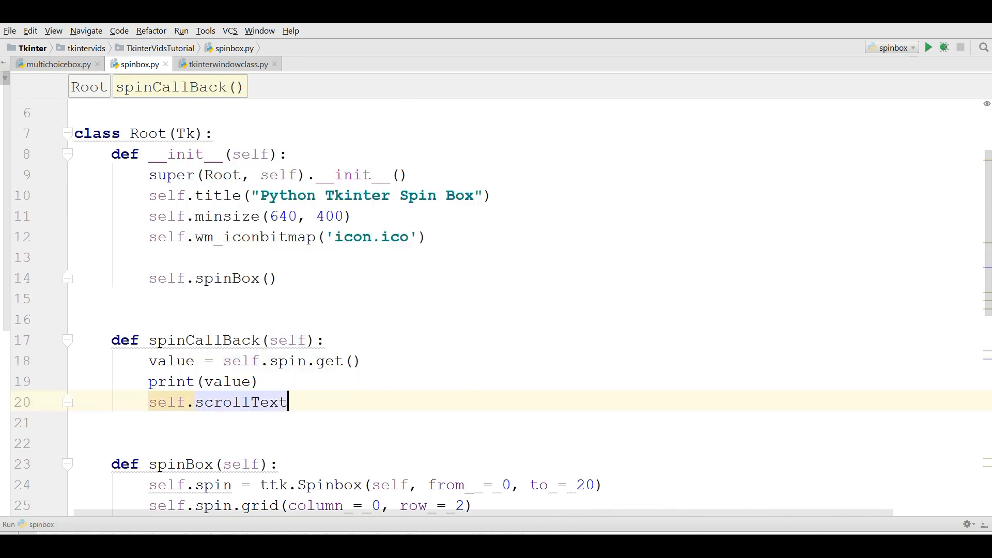
type(".insert(")
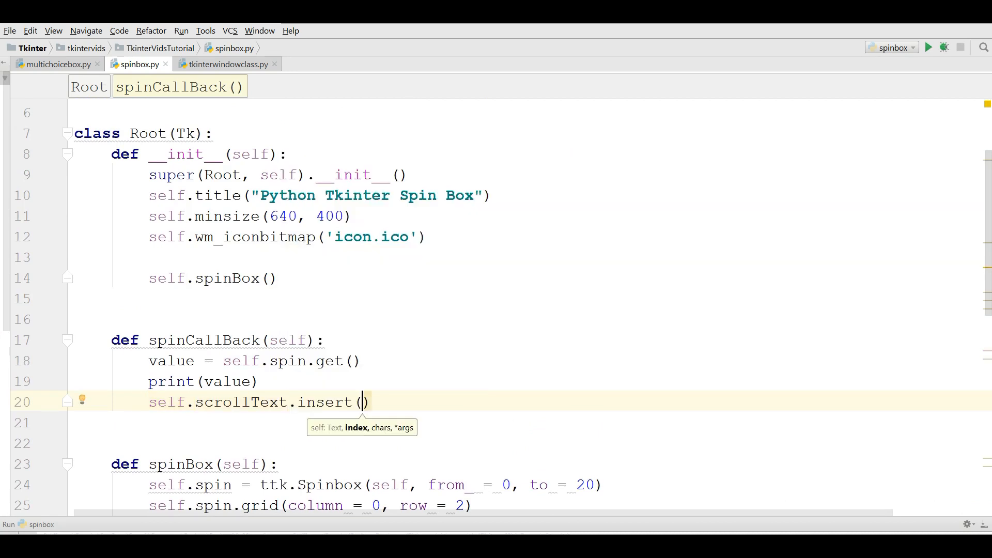
type("INSERT, v")
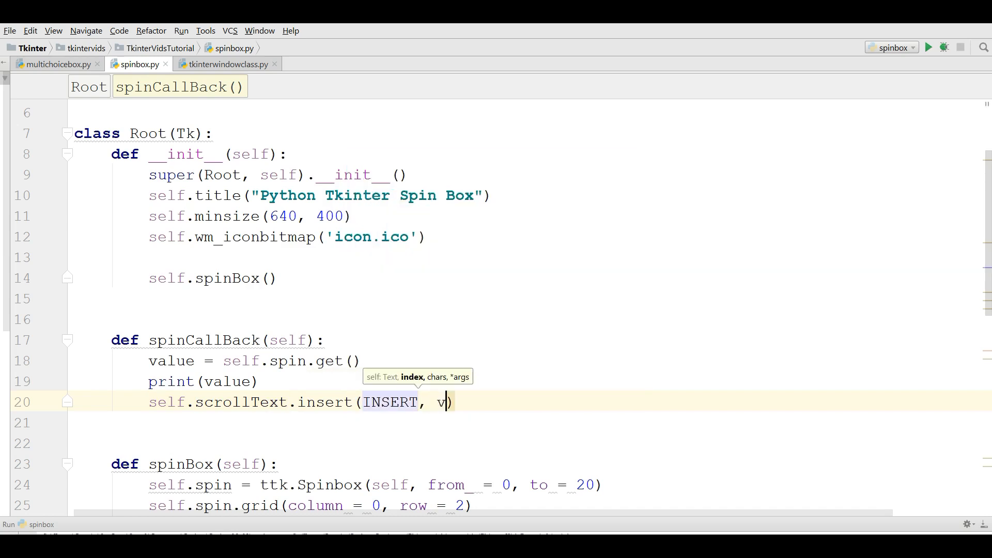
type("alue")
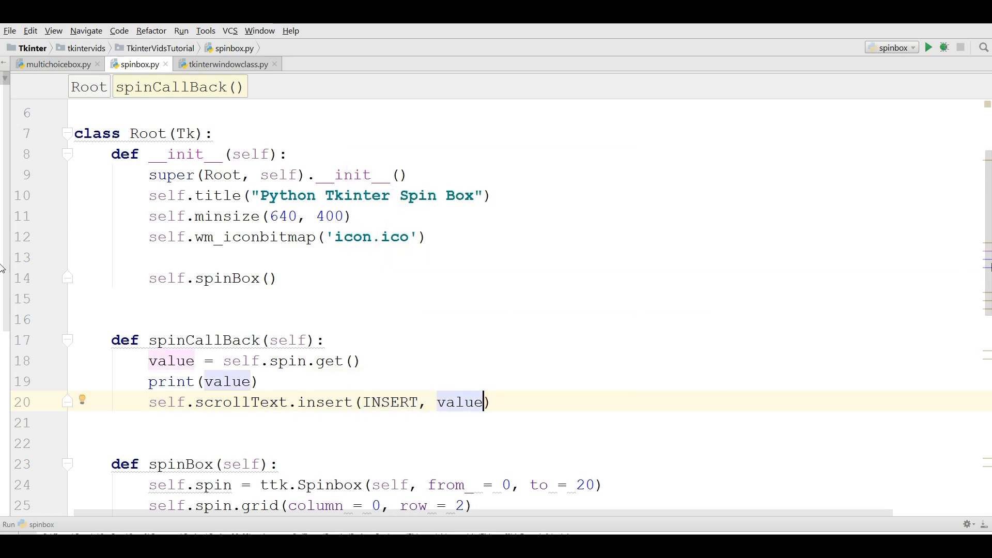
scroll("down", 3)
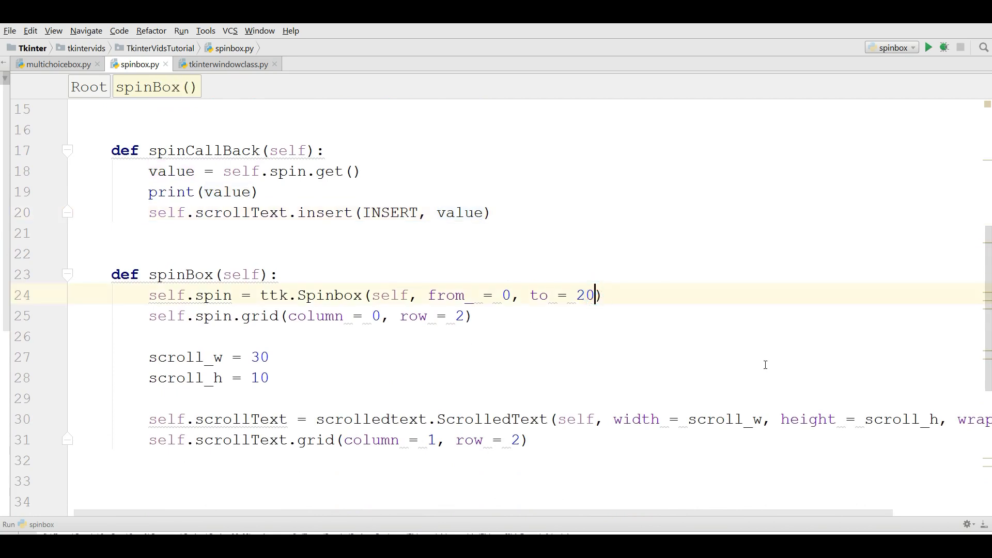
- Add command = self.spinCallBack to the Spinbox and delete blank lines 34–40
type(", command =")
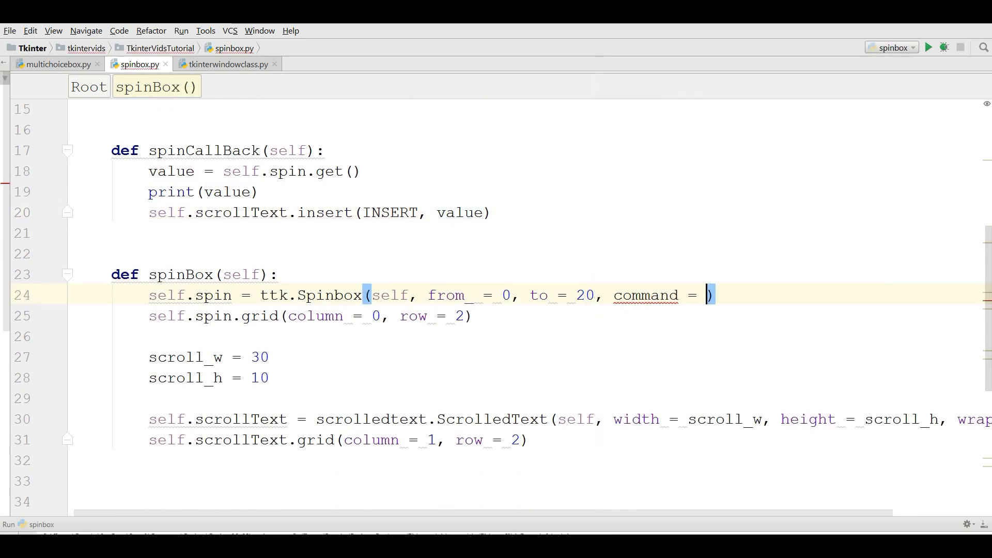
type("self.spinCallBack")
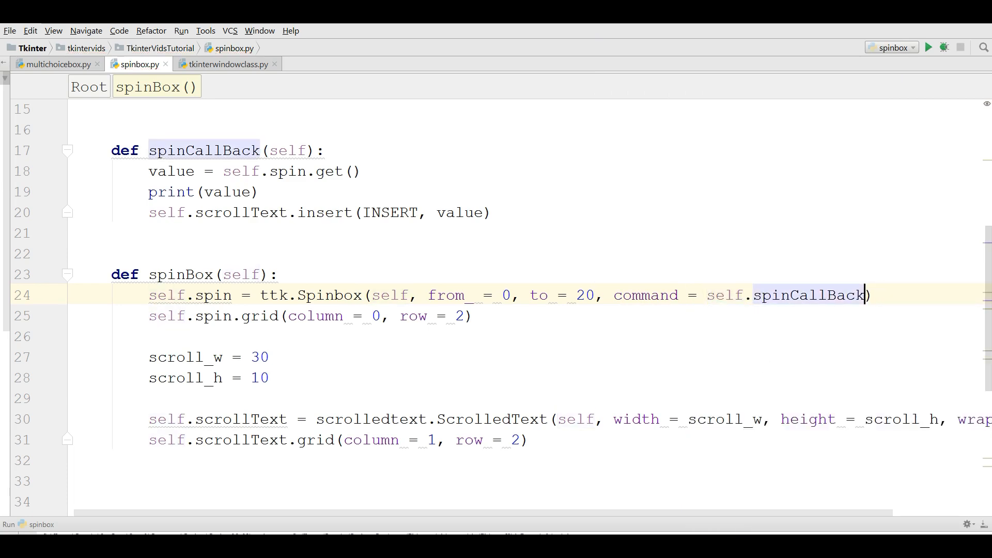
scroll("down", 3)
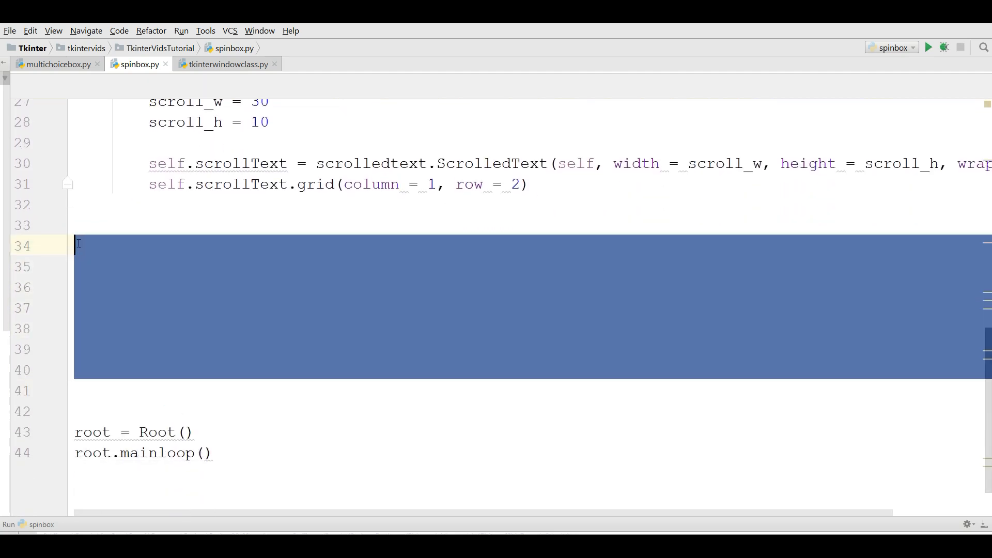
key("Delete")
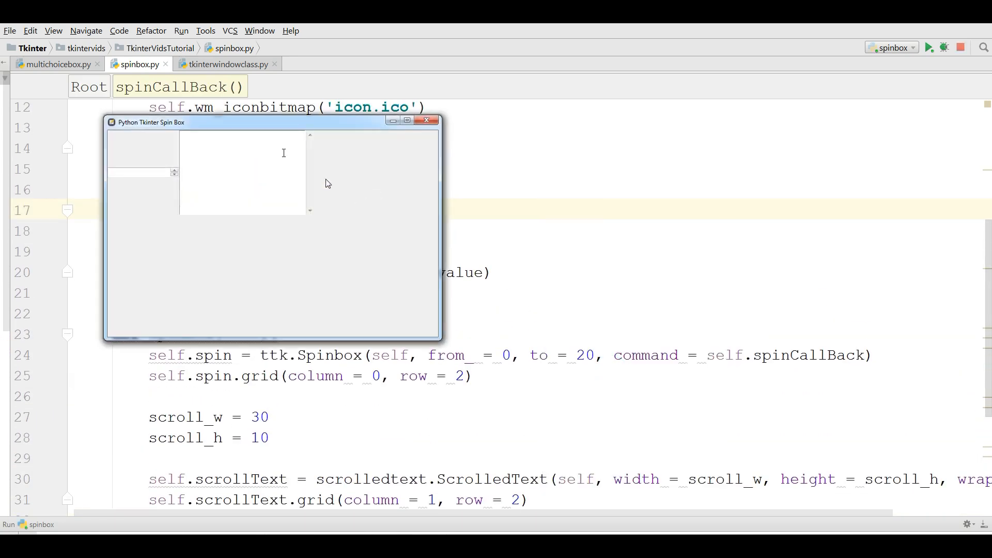
- Arrange the Spin Box window and Run panel so output shows below the code
left_click_drag(151, 122, 231, 134)
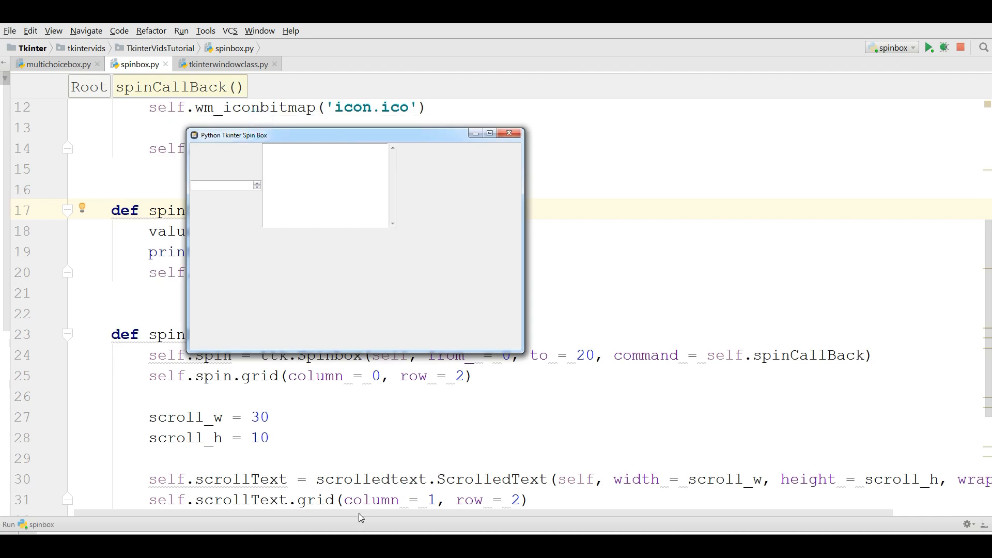
mouse_move(347, 517)
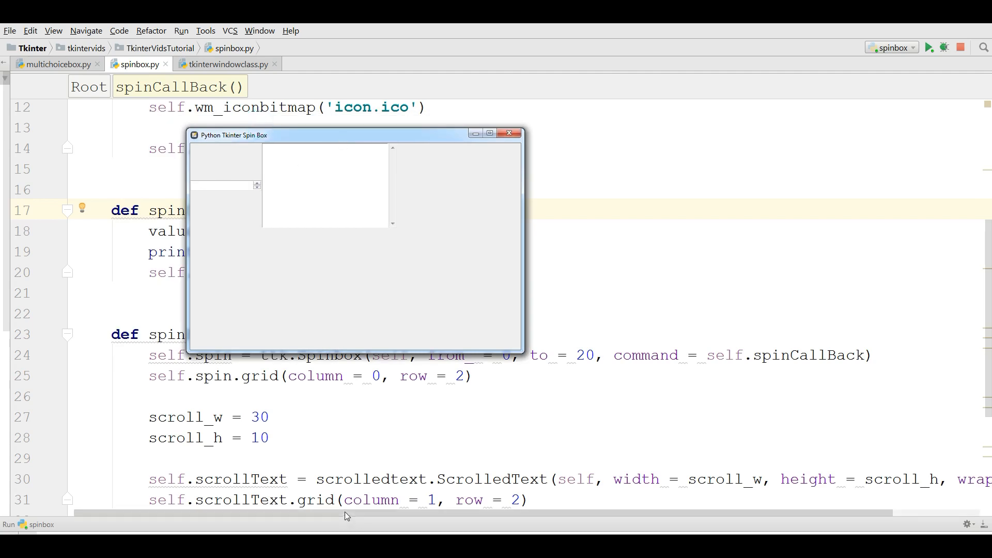
left_click(508, 133)
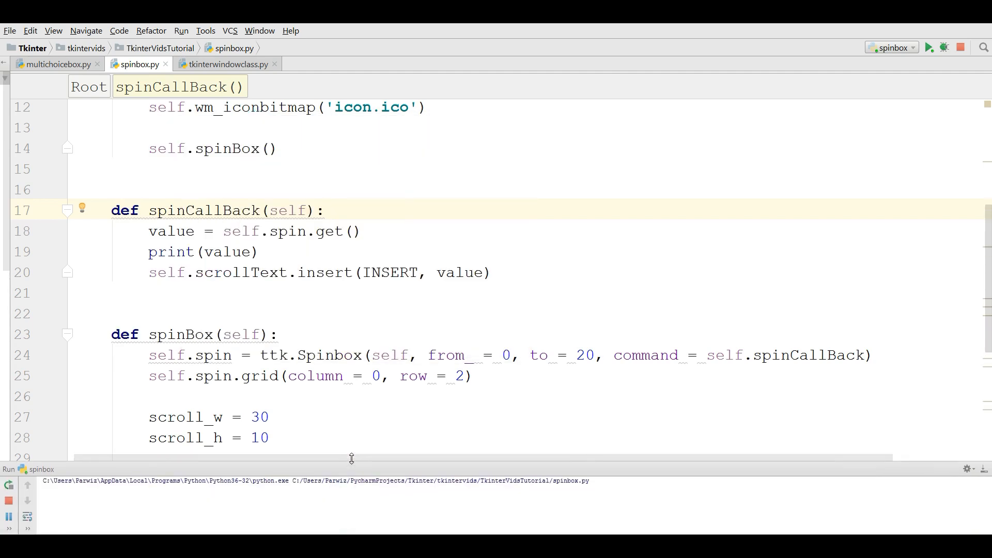
left_click(928, 47)
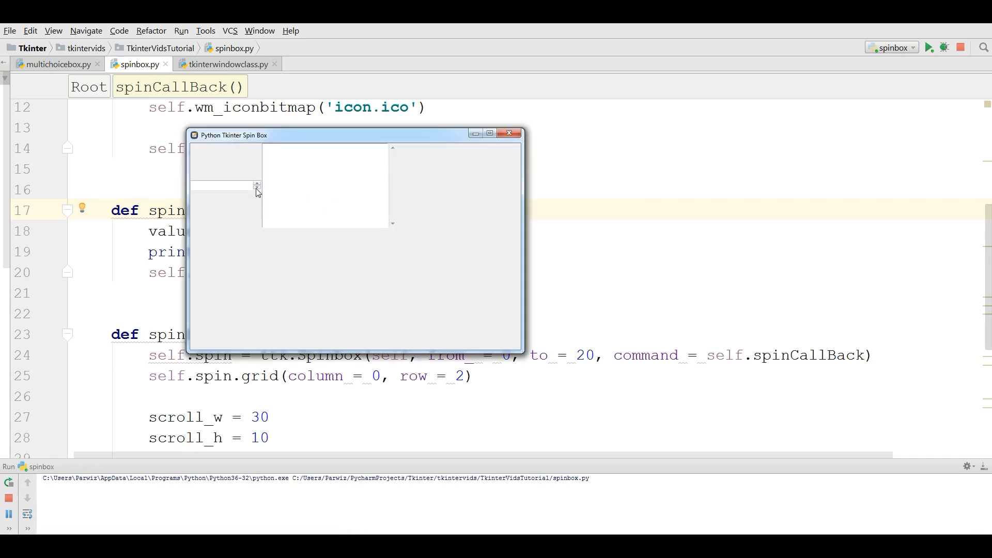
- Step the spinbox from 0 up toward 20, each value printed and appended to scrollText
left_click(257, 187)
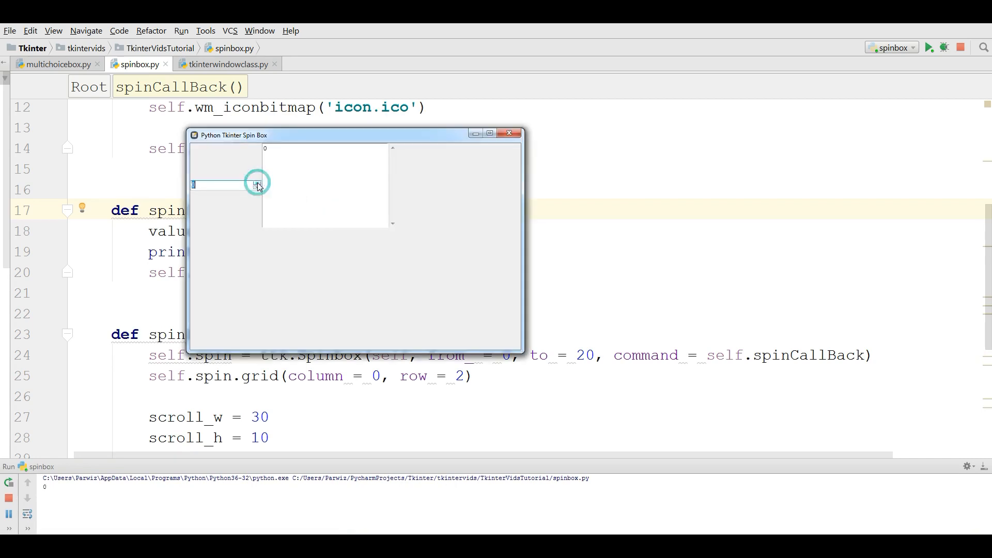
mouse_move(278, 162)
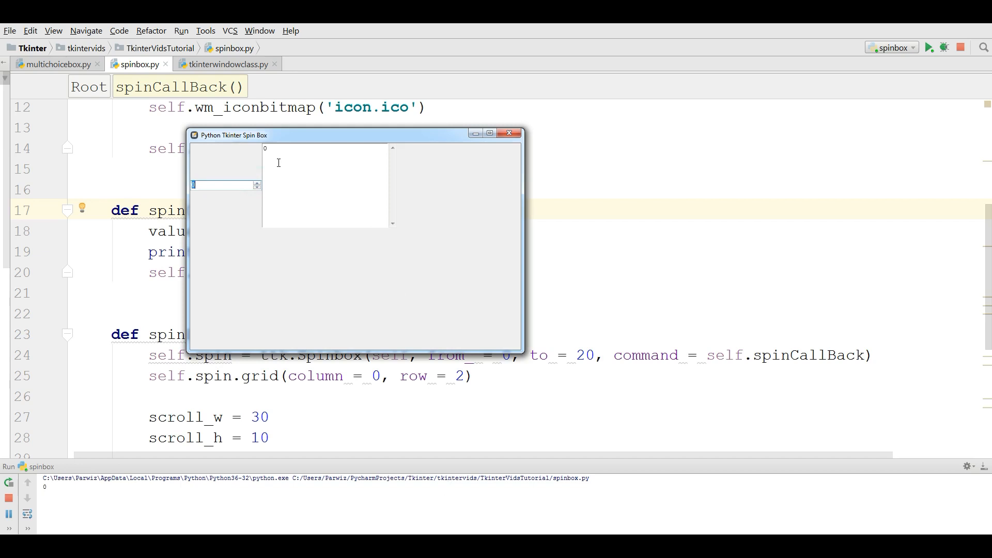
left_click(257, 182)
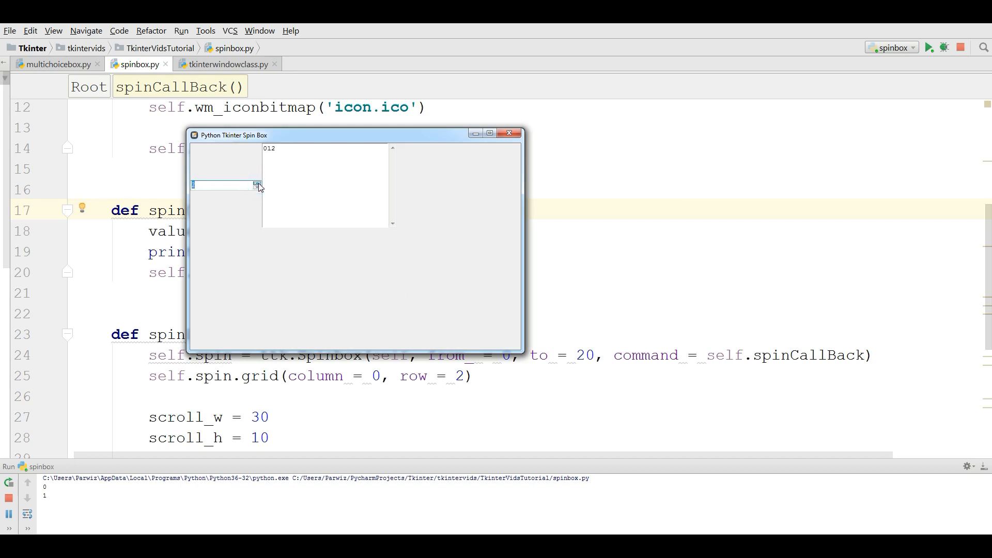
left_click(257, 183)
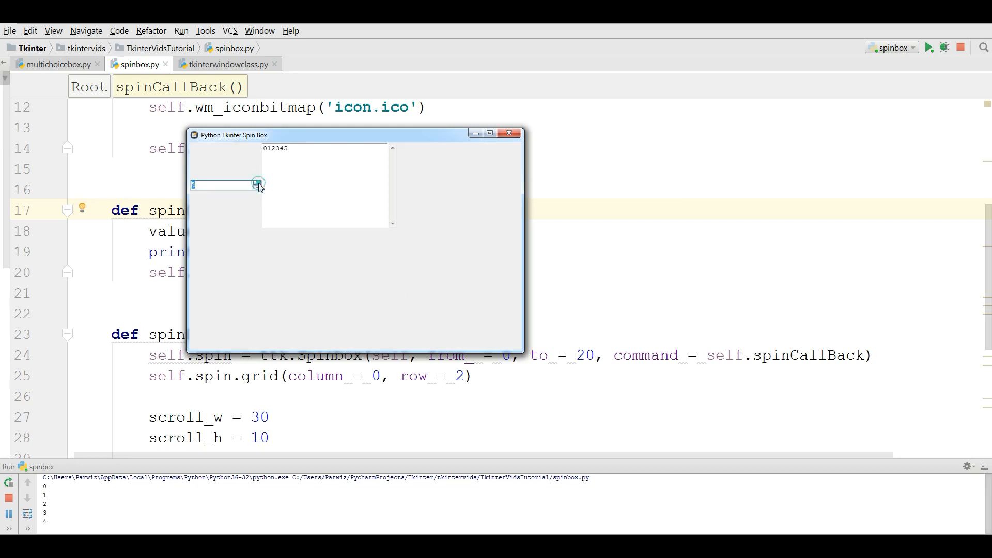
left_click(257, 183)
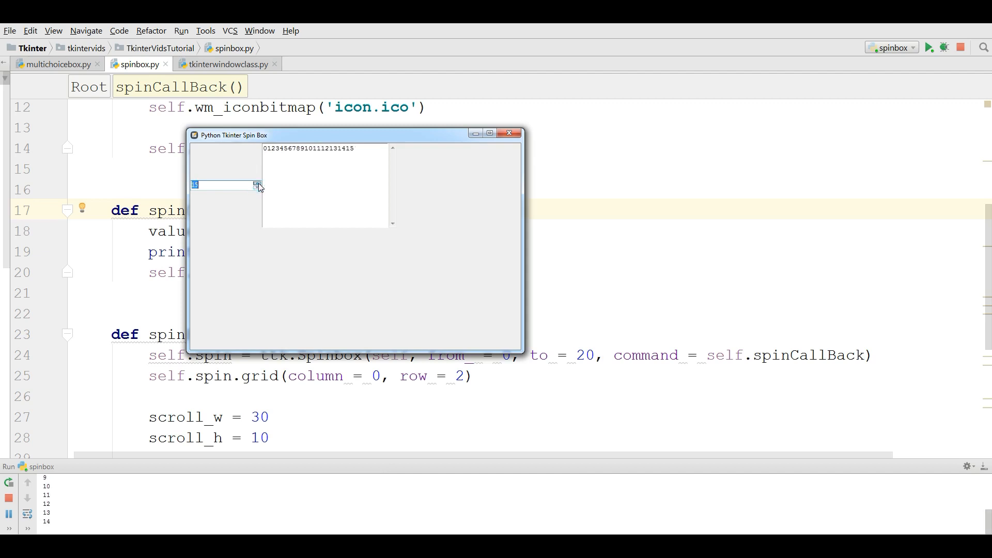
left_click(258, 185)
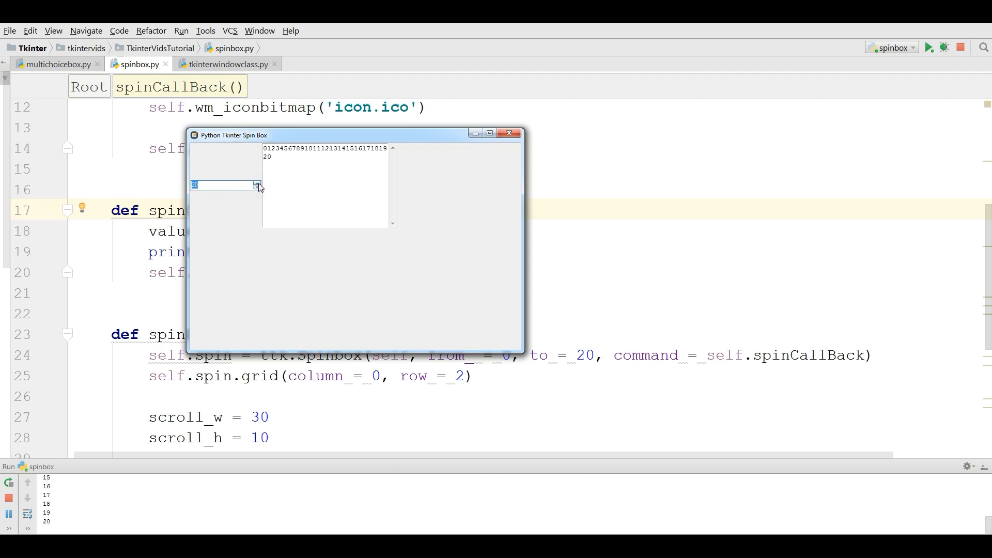
mouse_move(382, 141)
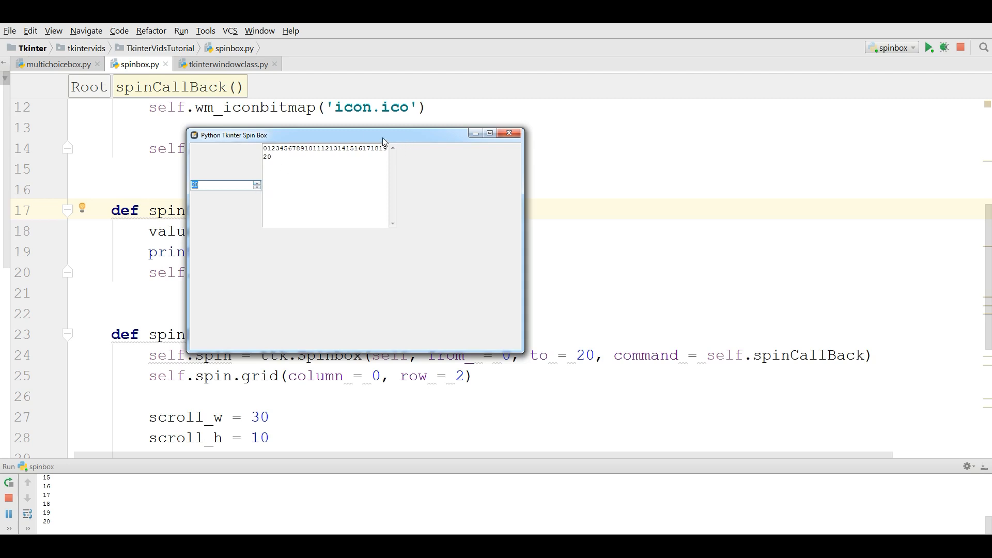
left_click_drag(357, 134, 480, 154)
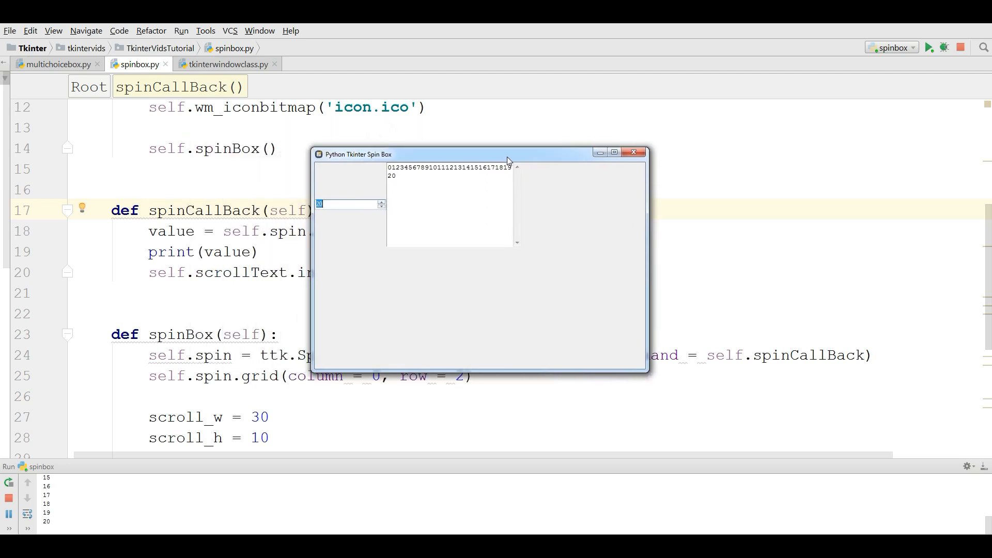